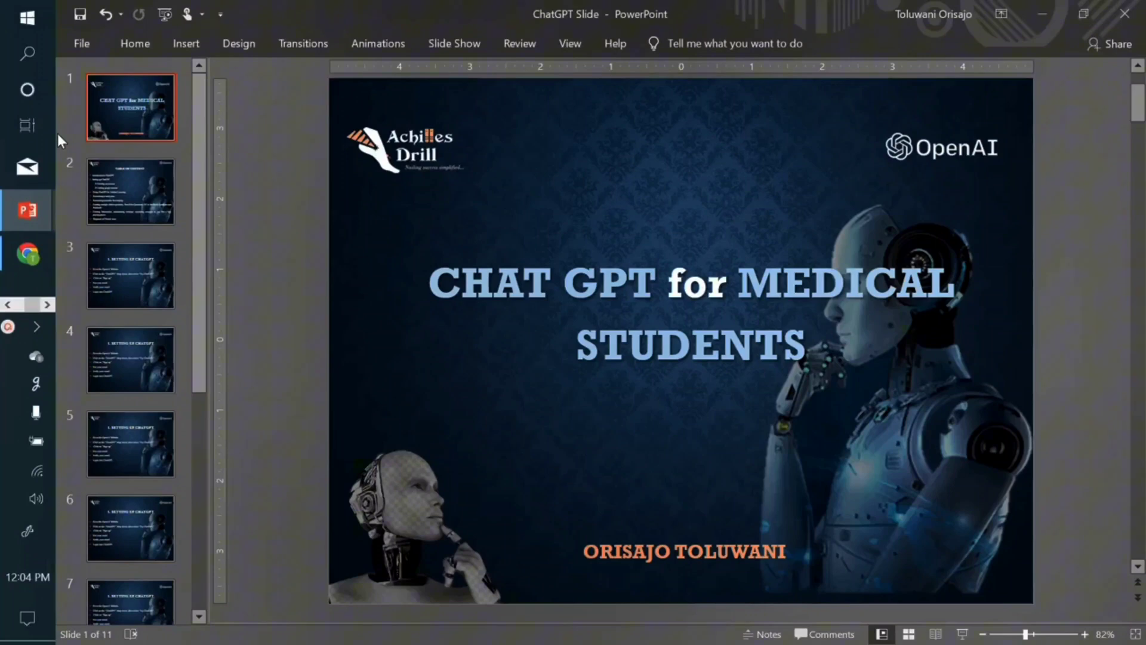
# Step: Show slide 2, the Table of Content slide, from the thumbnail panel
pyautogui.click(131, 191)
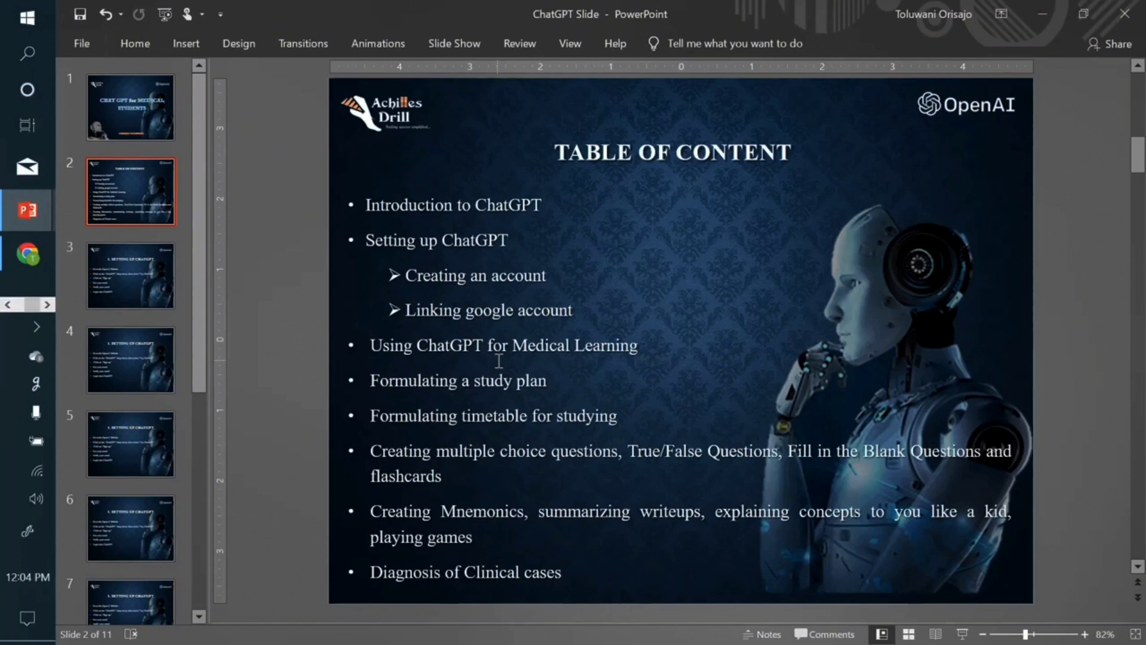
pyautogui.moveTo(144, 290)
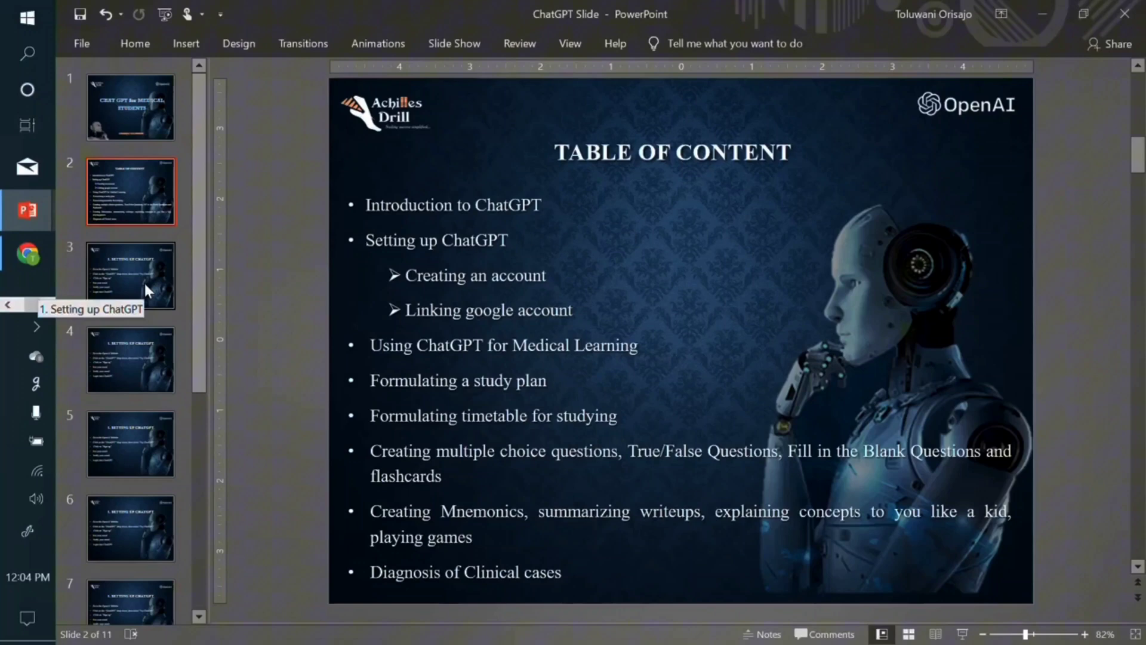
# Step: Show the 'Setting up ChatGPT' slide, then switch to Google Chrome
pyautogui.click(130, 276)
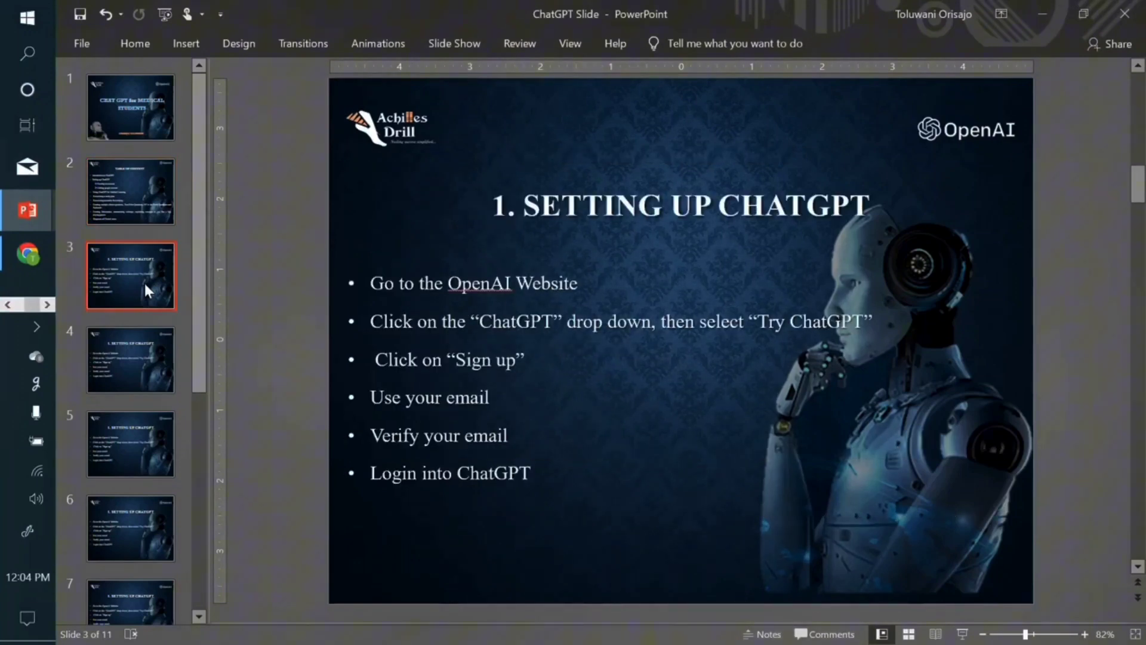
pyautogui.moveTo(11, 369)
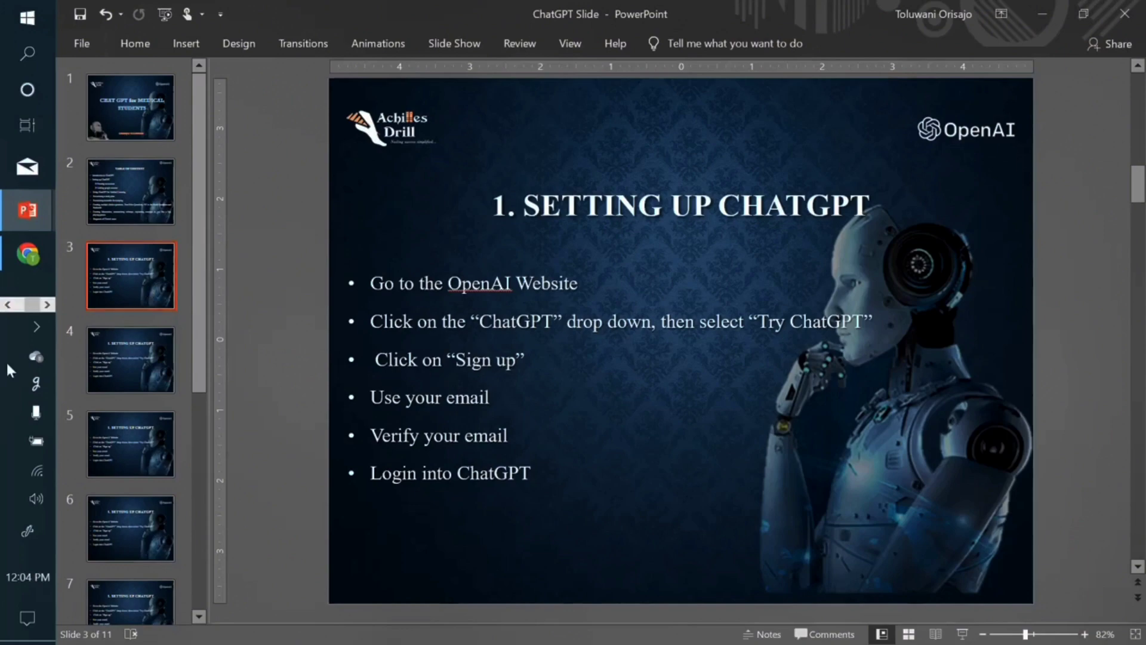
pyautogui.click(27, 254)
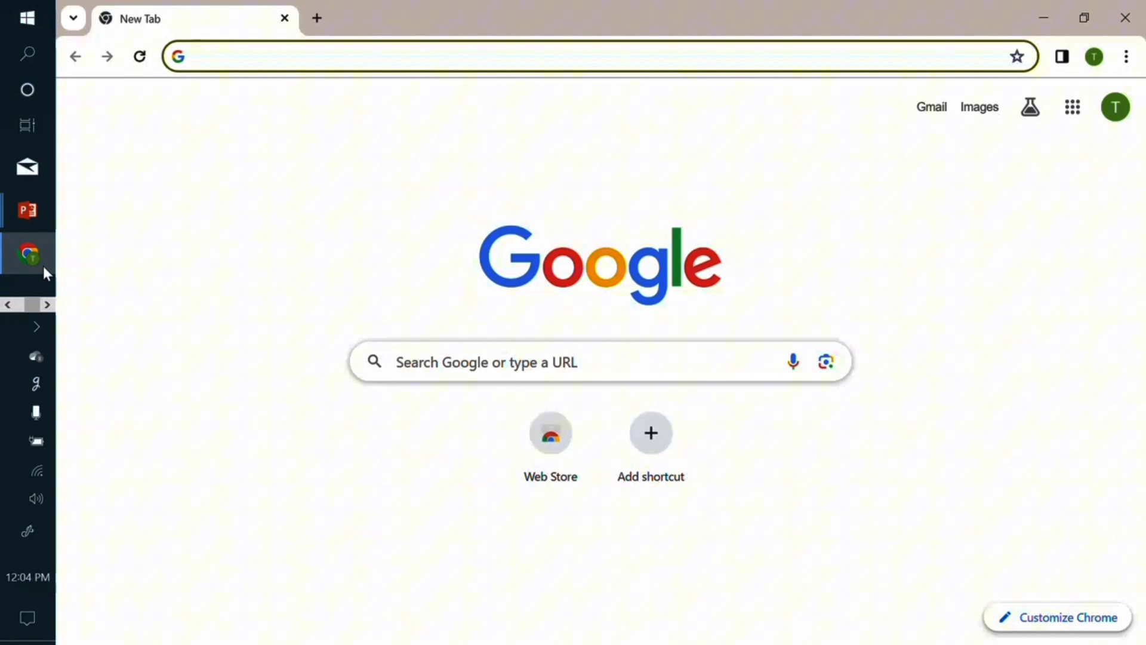
# Step: Search 'openai' in Chrome and go to the openai.com suggestion
pyautogui.click(27, 211)
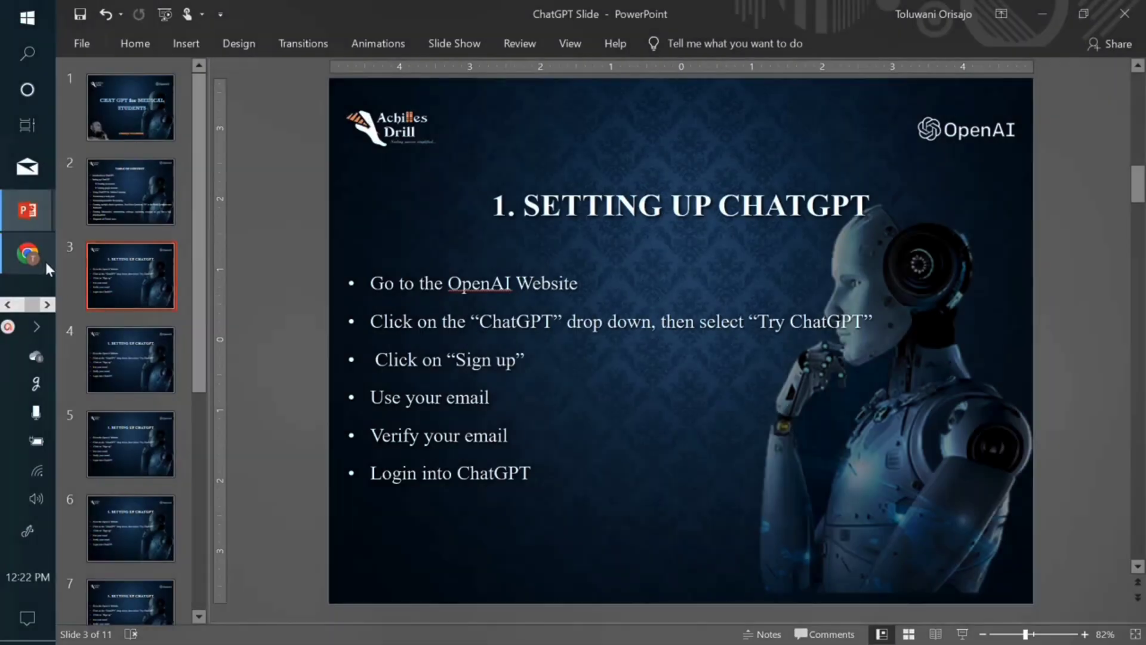
pyautogui.click(27, 254)
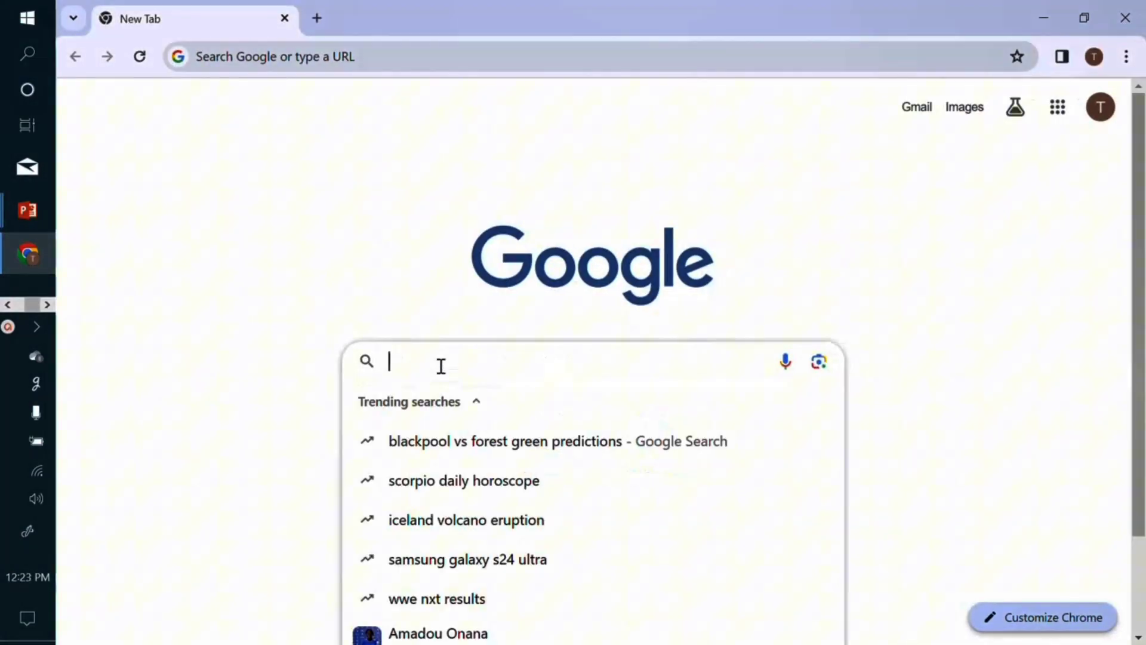
pyautogui.write('openai.com')
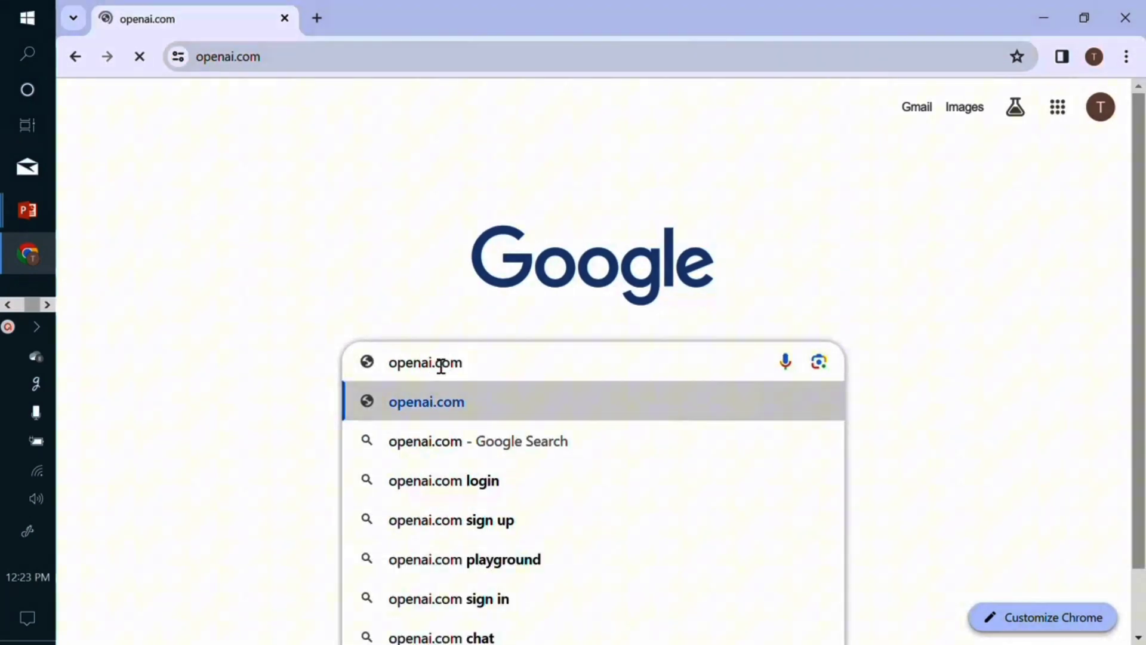
pyautogui.click(426, 402)
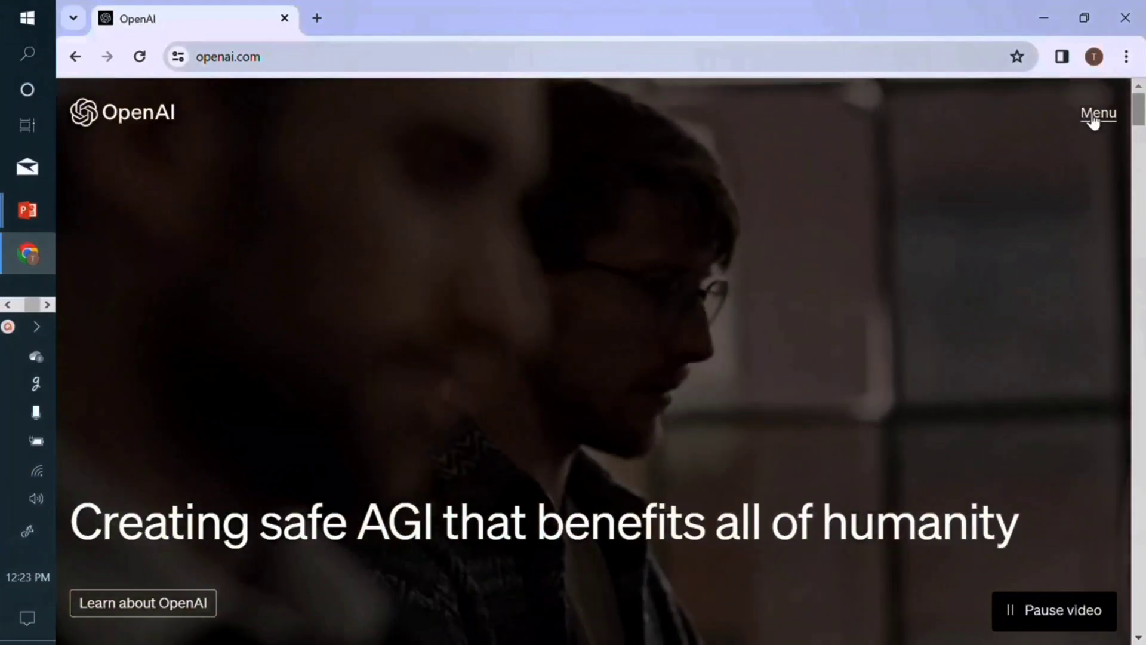
# Step: Open ChatGPT in a new tab via the site menu's Try ChatGPT link
pyautogui.click(1097, 113)
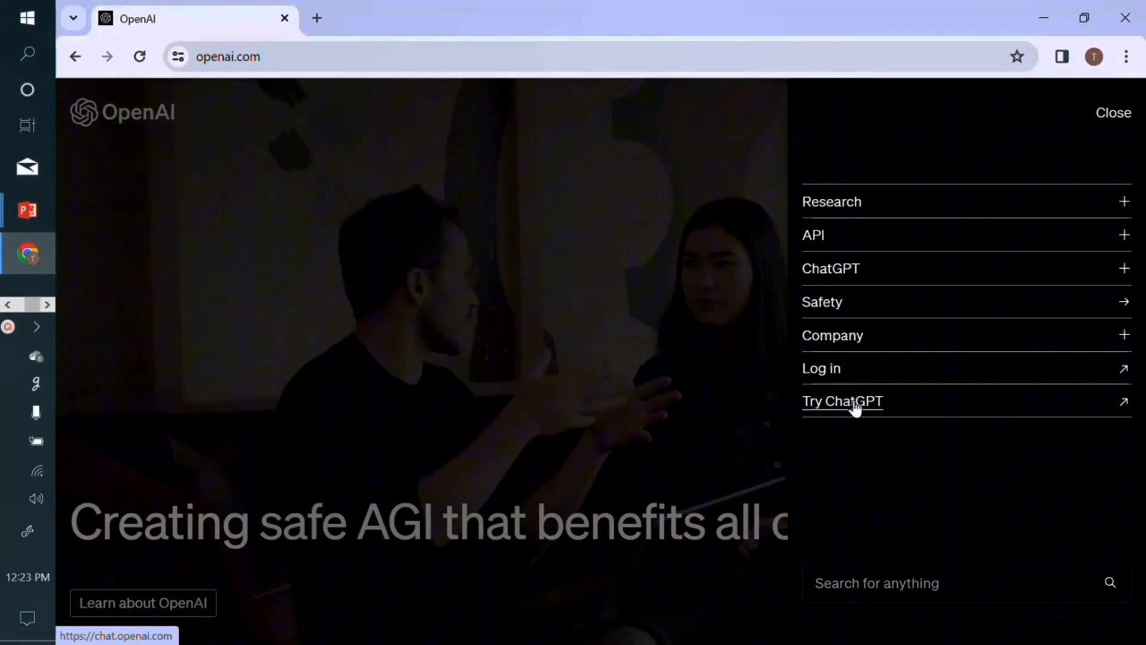
pyautogui.click(842, 401)
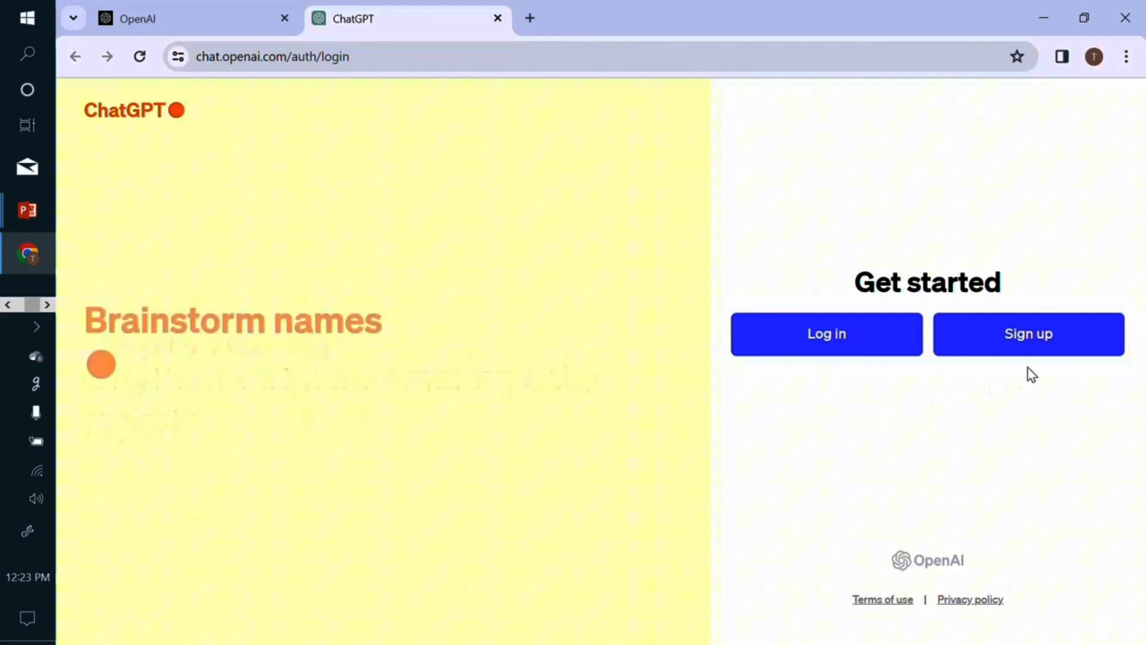
# Step: Start account creation with the Sign up button on the Get started page
pyautogui.click(1028, 333)
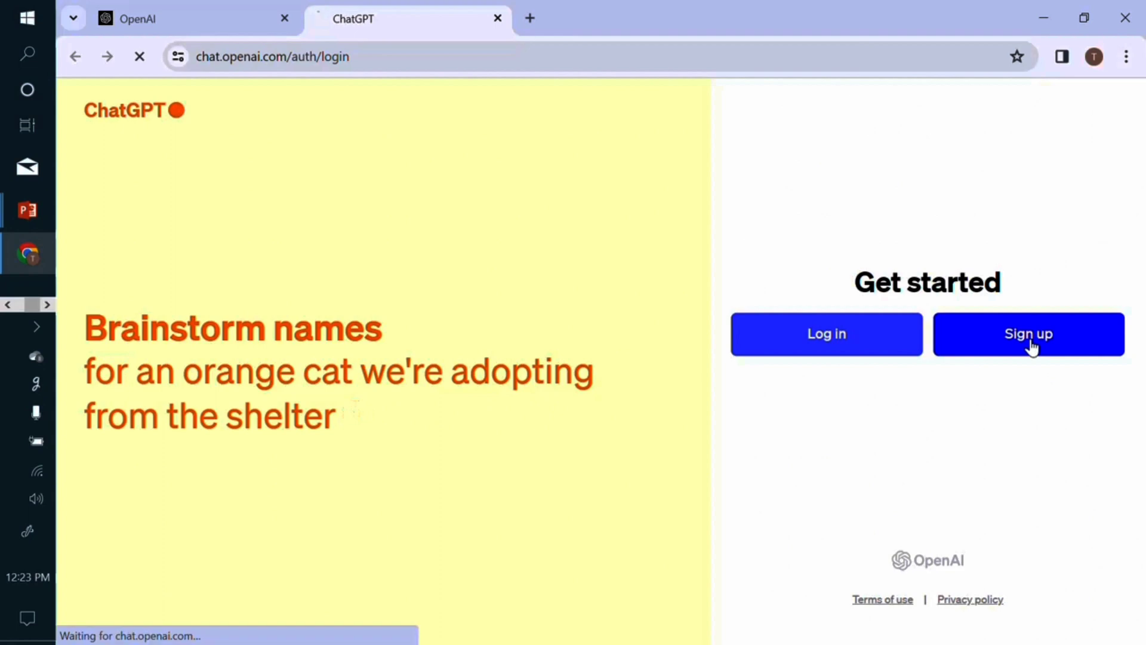
pyautogui.click(1028, 334)
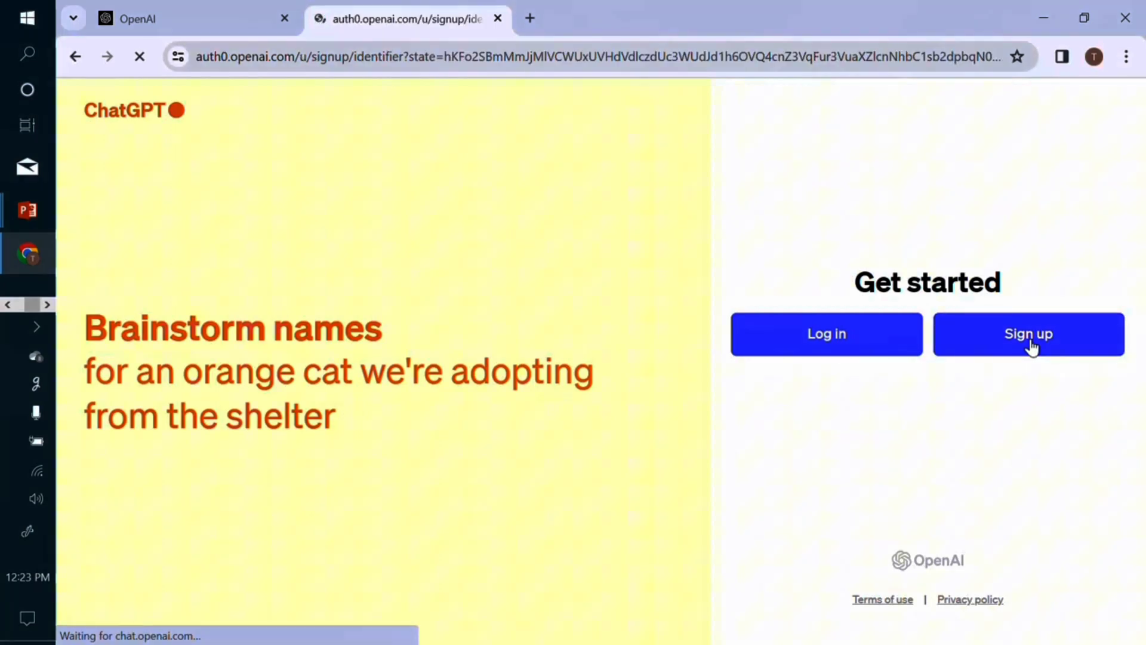
pyautogui.click(1028, 334)
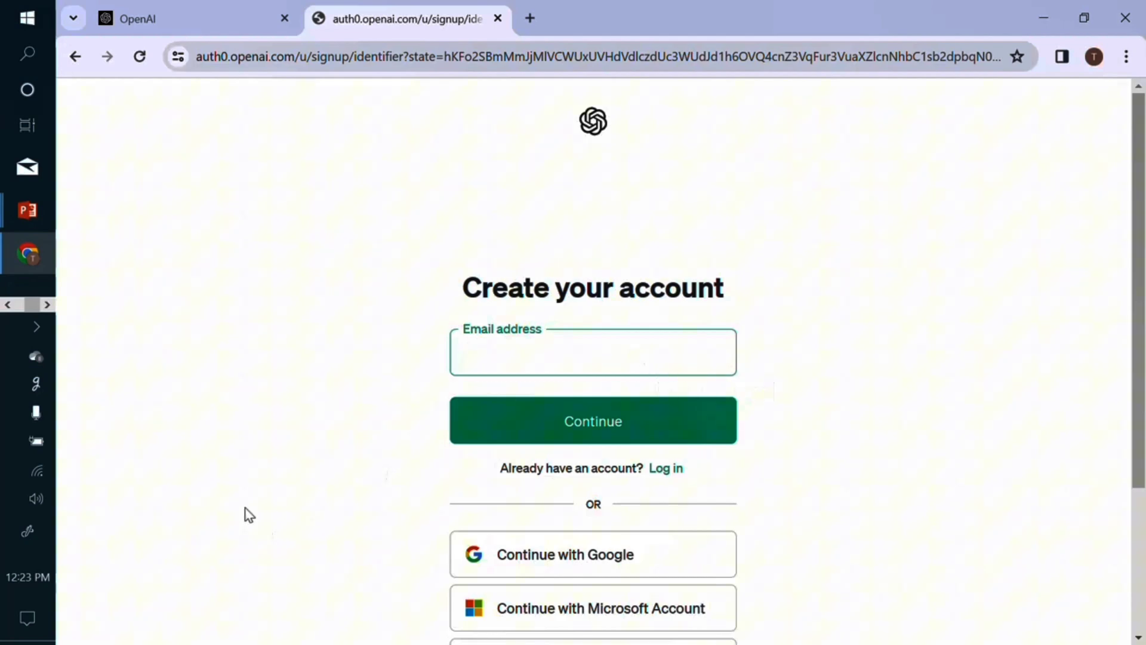
pyautogui.click(593, 351)
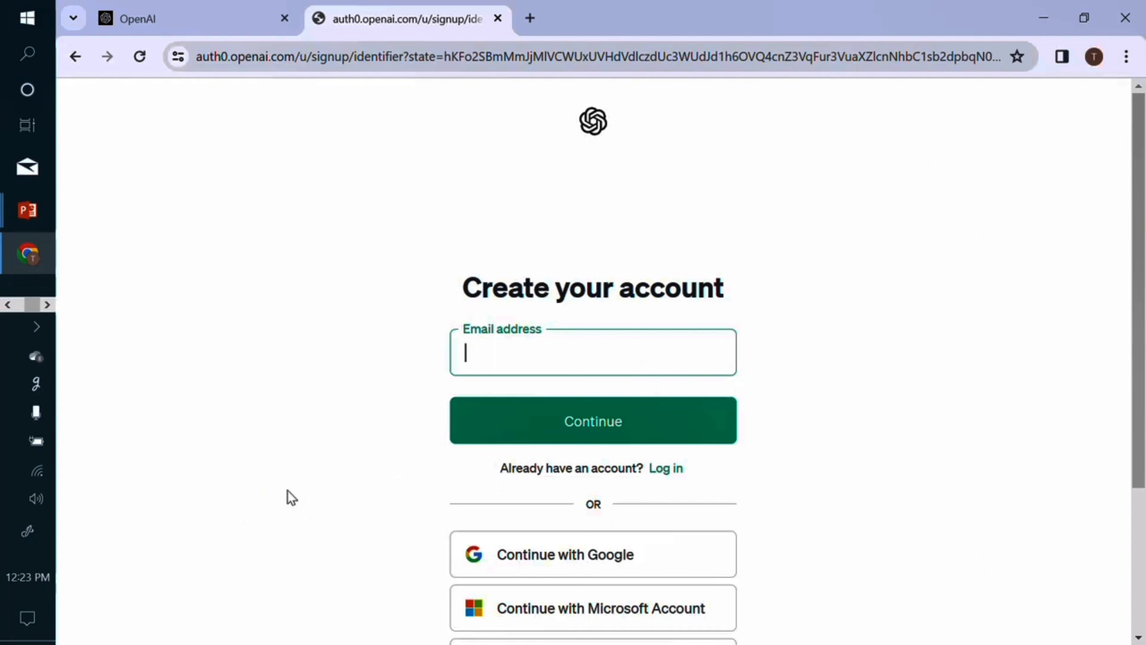
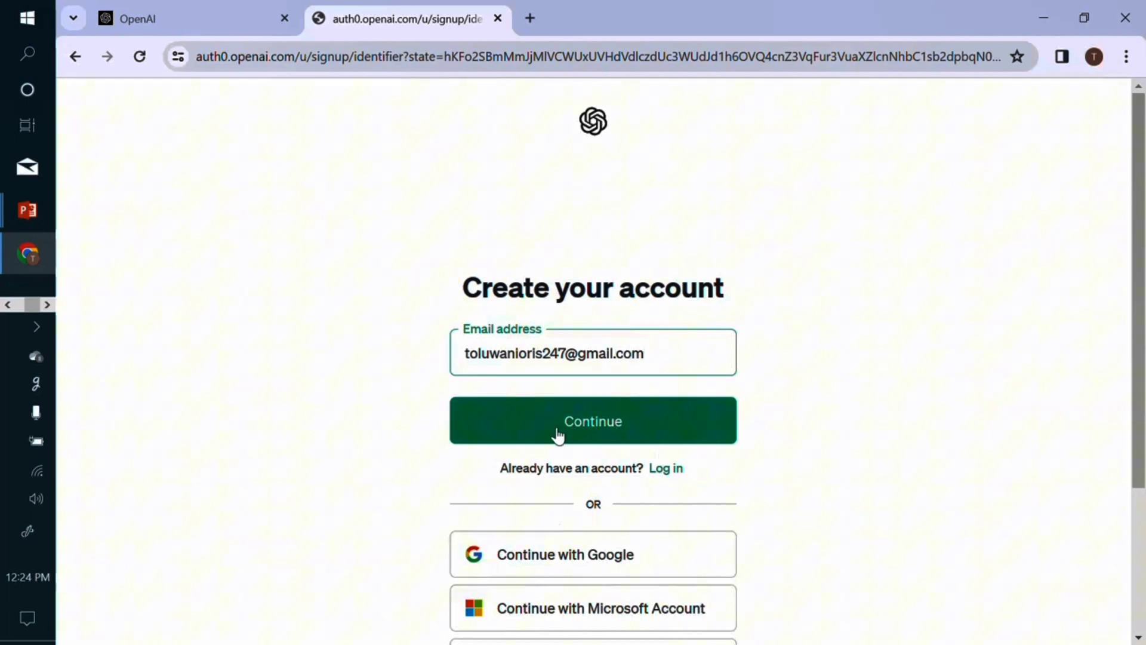
pyautogui.click(593, 420)
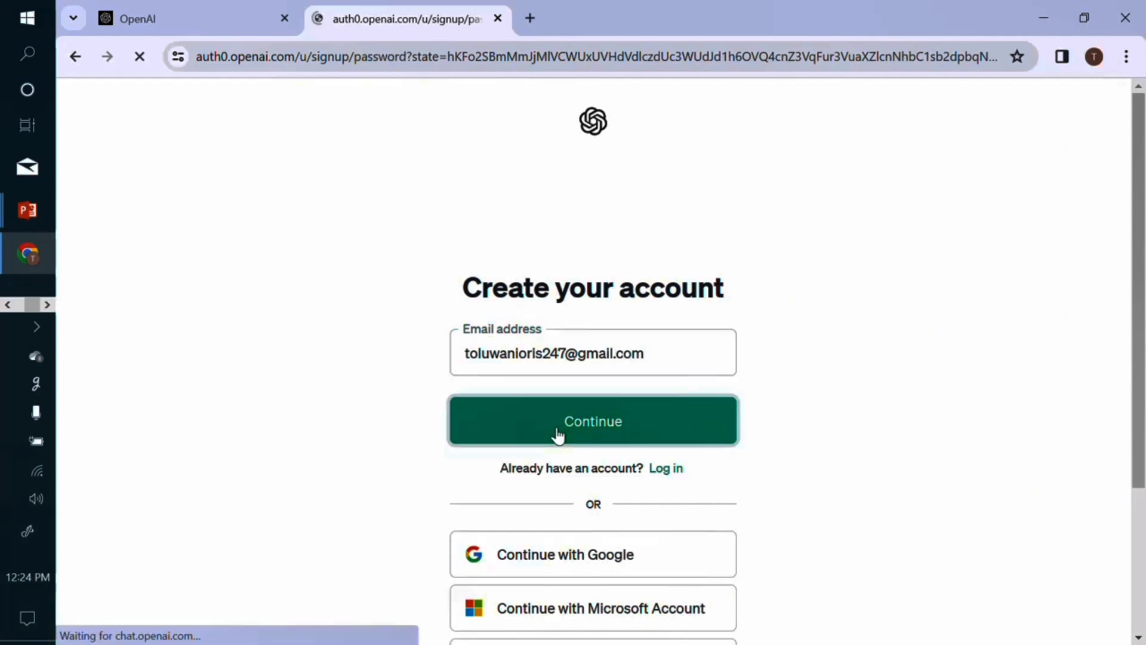
# Step: Enter a password of at least 12 characters and submit it
pyautogui.click(593, 421)
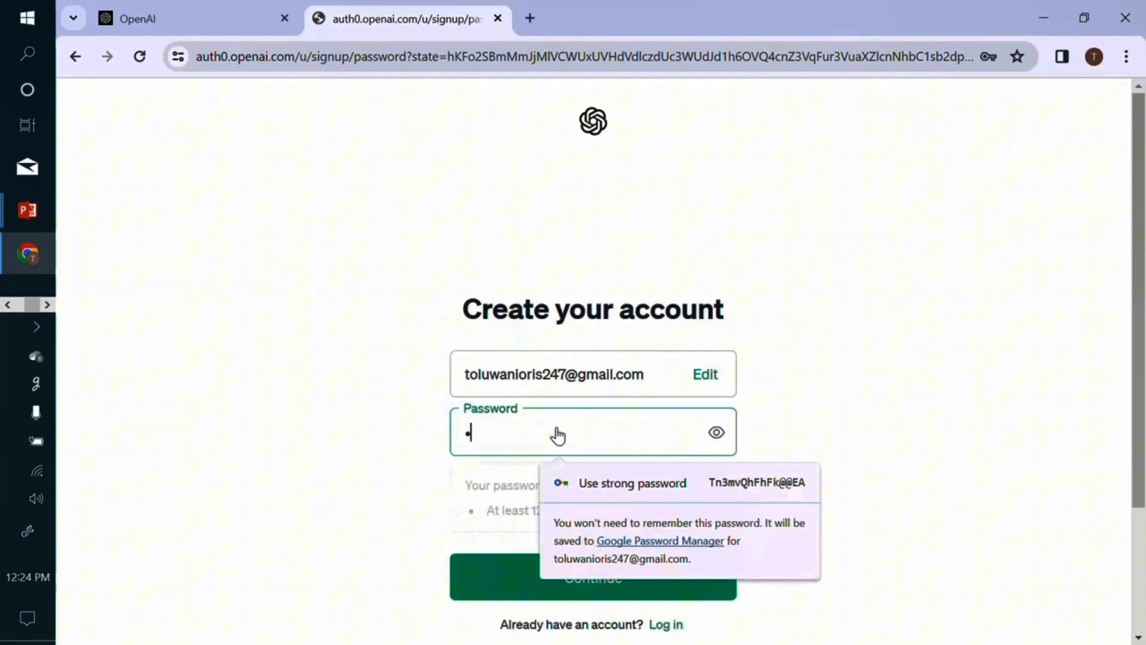
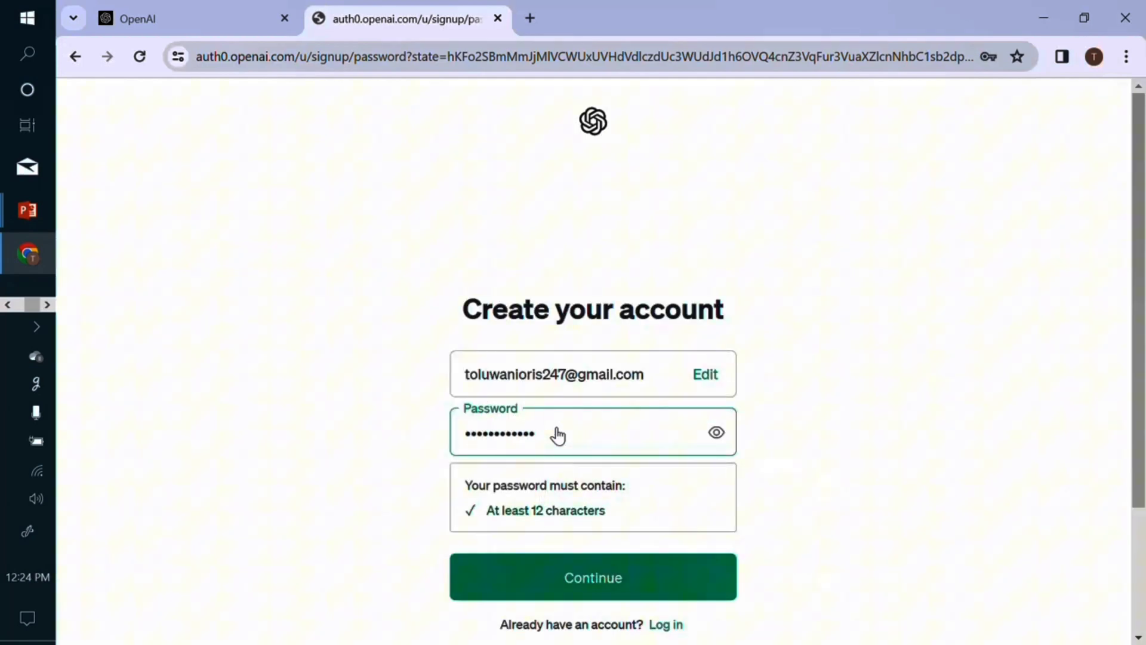
pyautogui.click(592, 577)
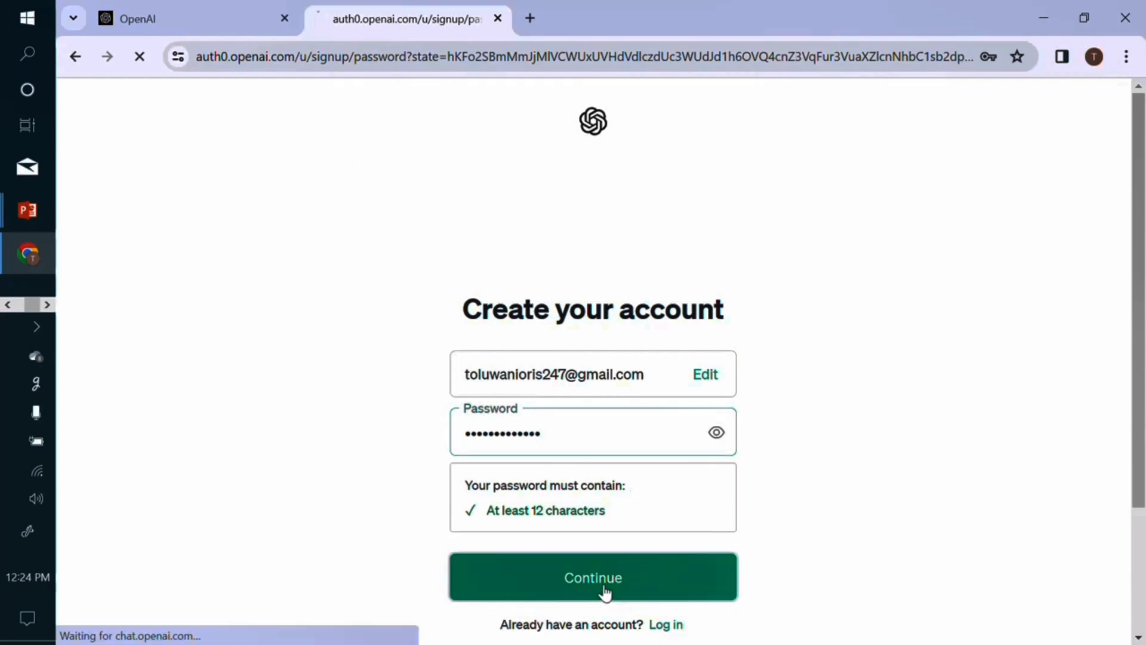
pyautogui.click(592, 576)
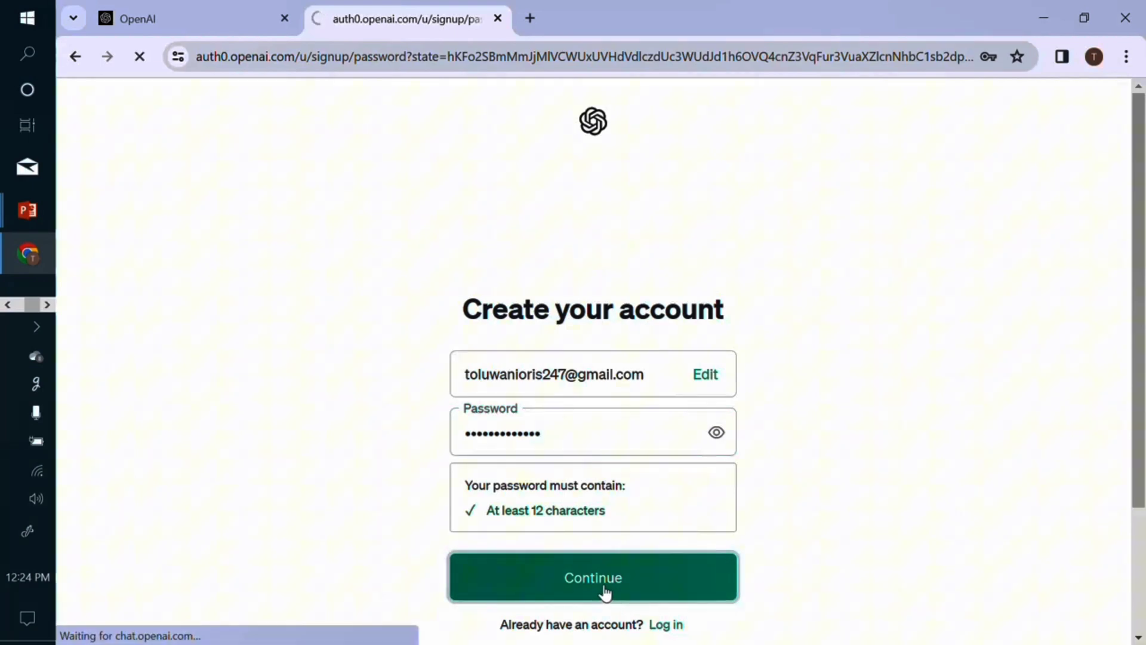
pyautogui.click(592, 577)
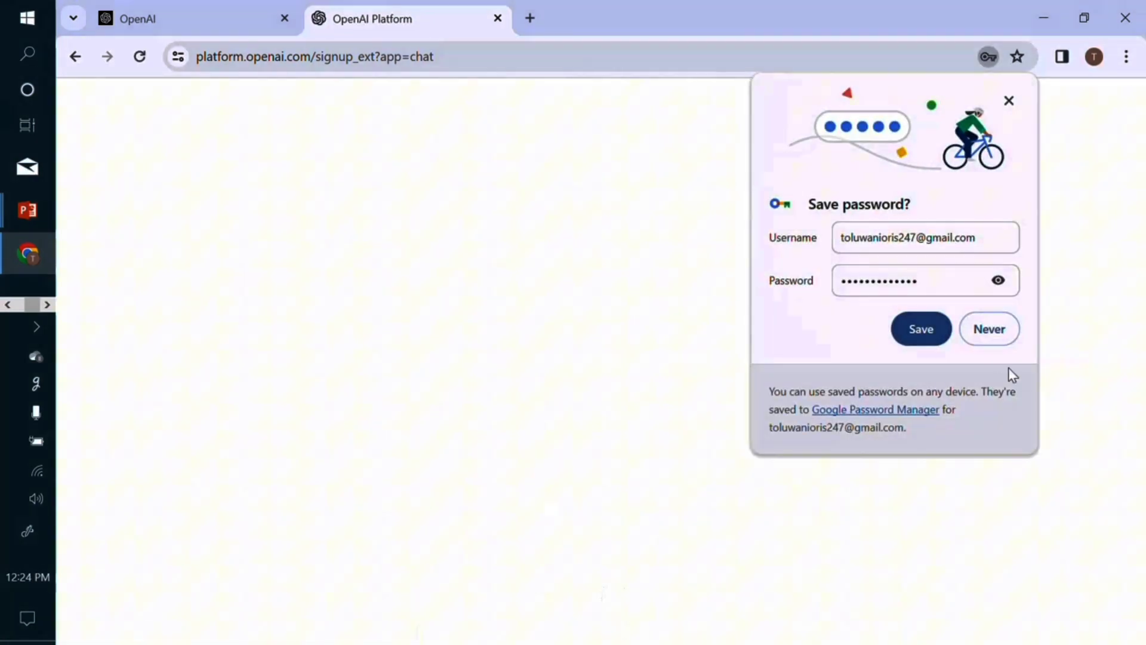
# Step: Dismiss the save-password popup and open Gmail from the Verify your email page
pyautogui.click(920, 328)
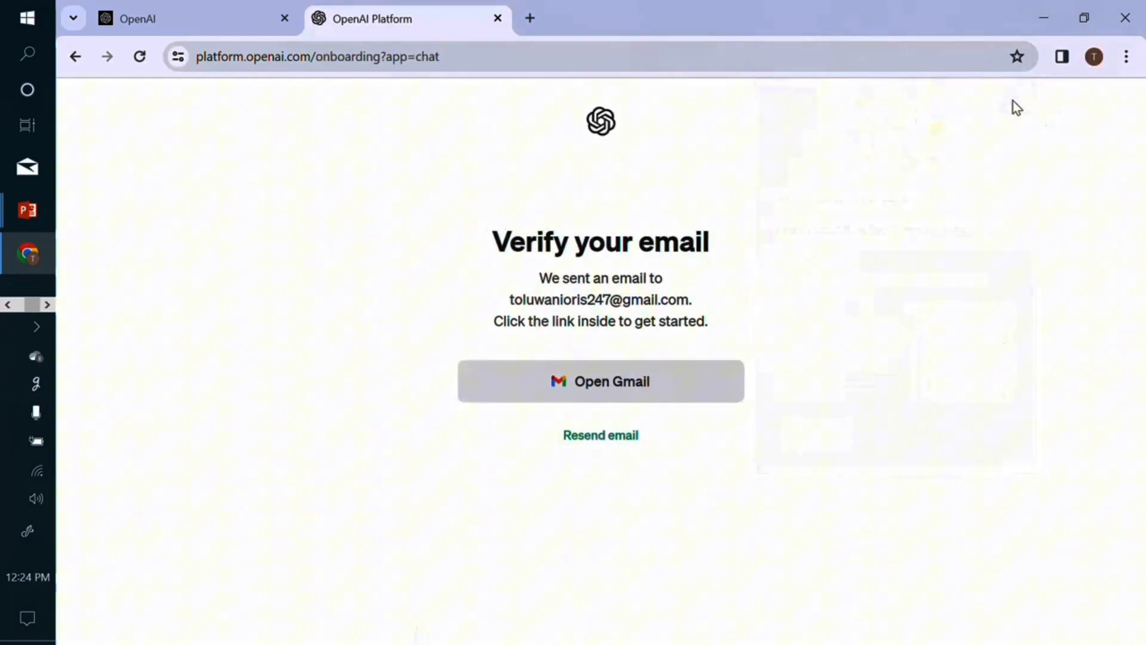
pyautogui.click(599, 380)
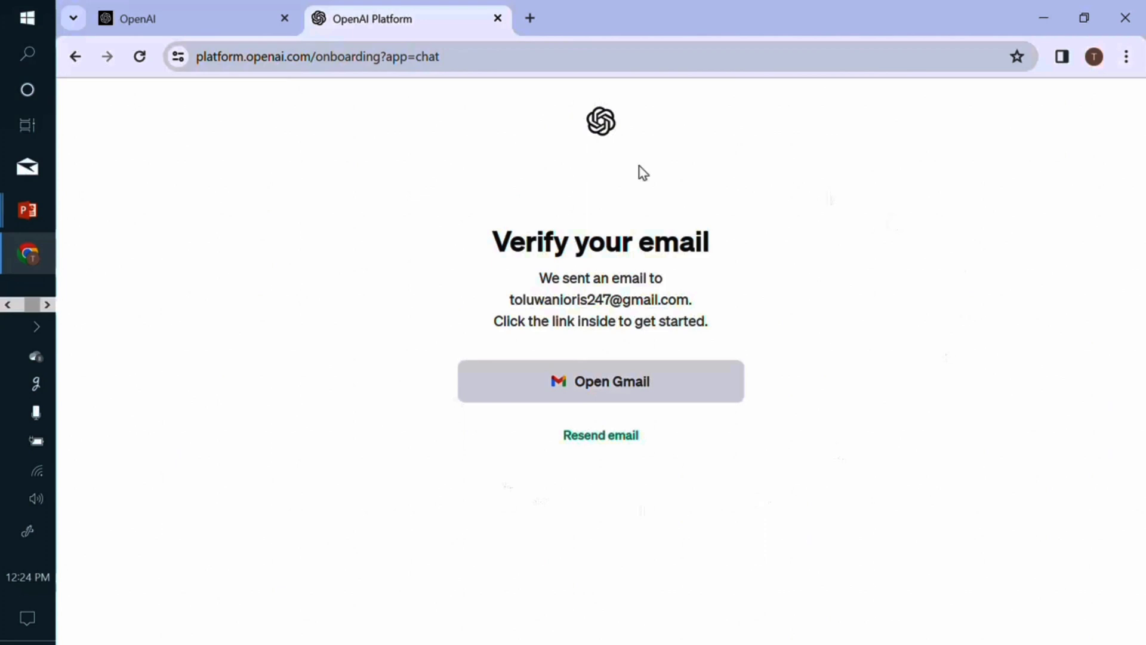
pyautogui.moveTo(742, 386)
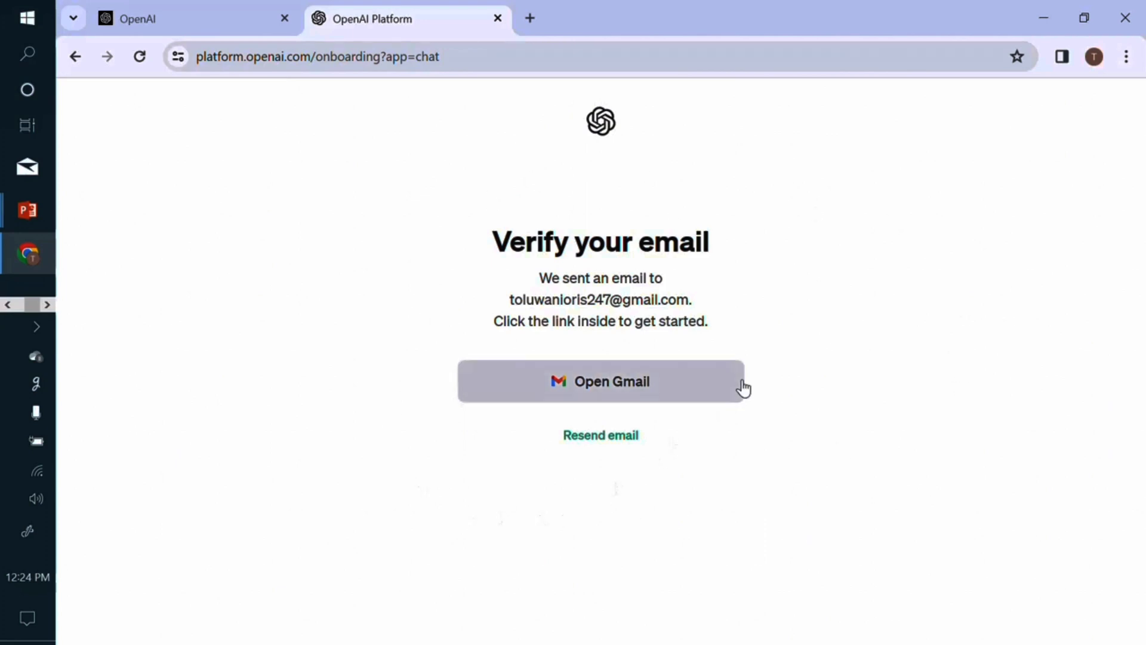
pyautogui.moveTo(691, 377)
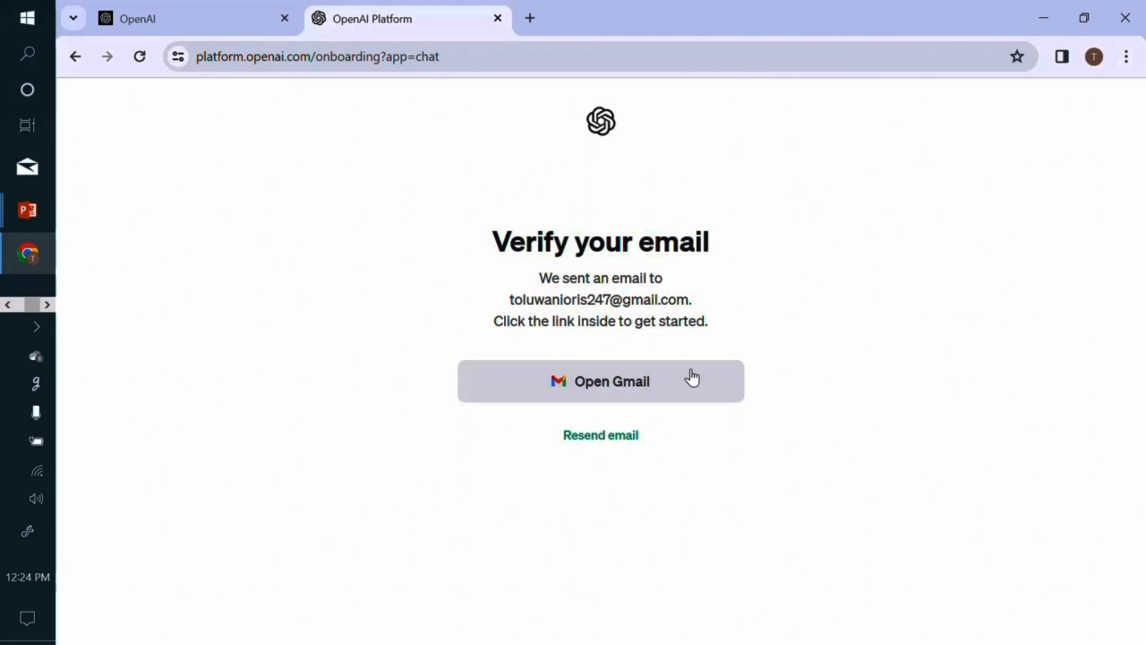
pyautogui.click(600, 381)
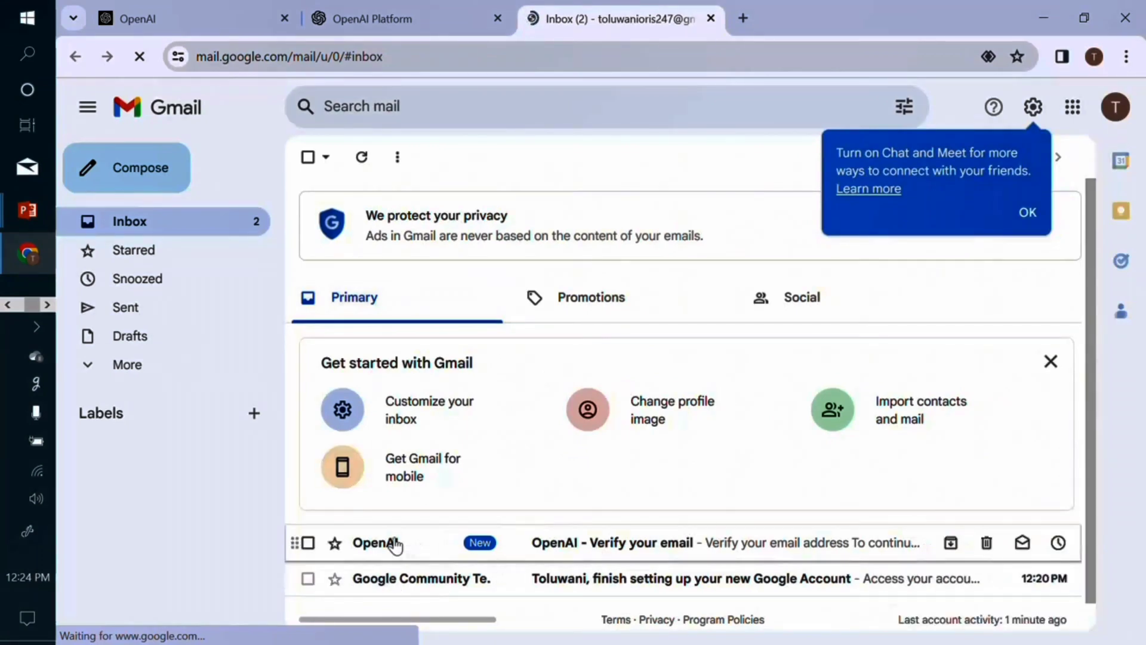
# Step: Follow the 'Verify email address' link in the OpenAI verification email
pyautogui.scroll(-3)
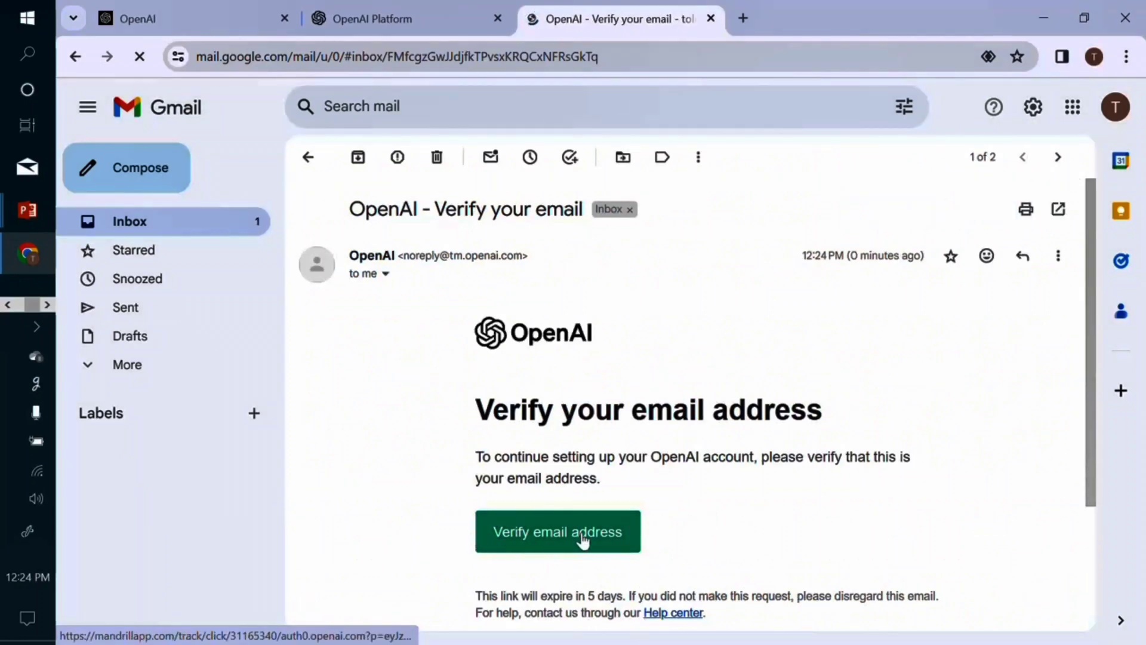
pyautogui.click(557, 531)
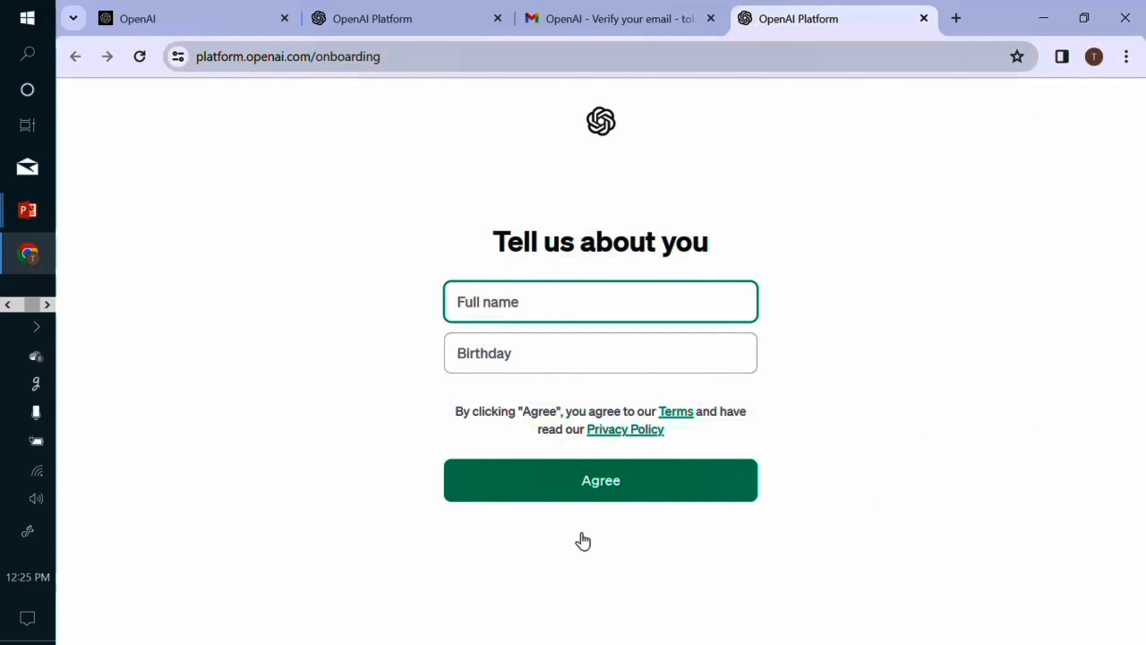
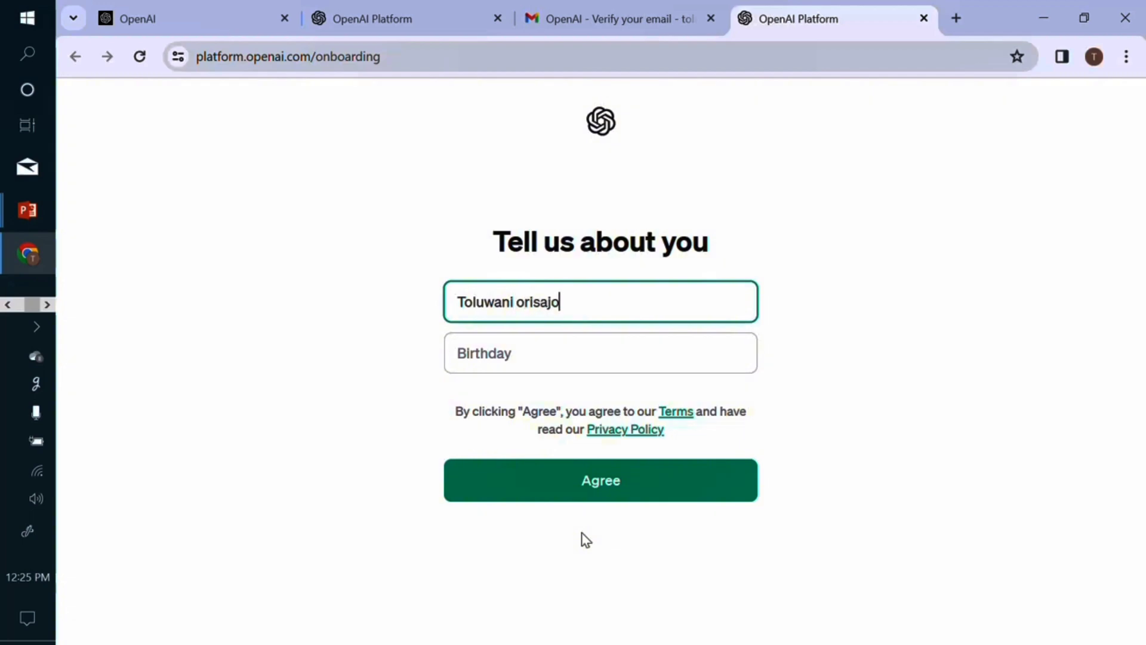
pyautogui.click(600, 353)
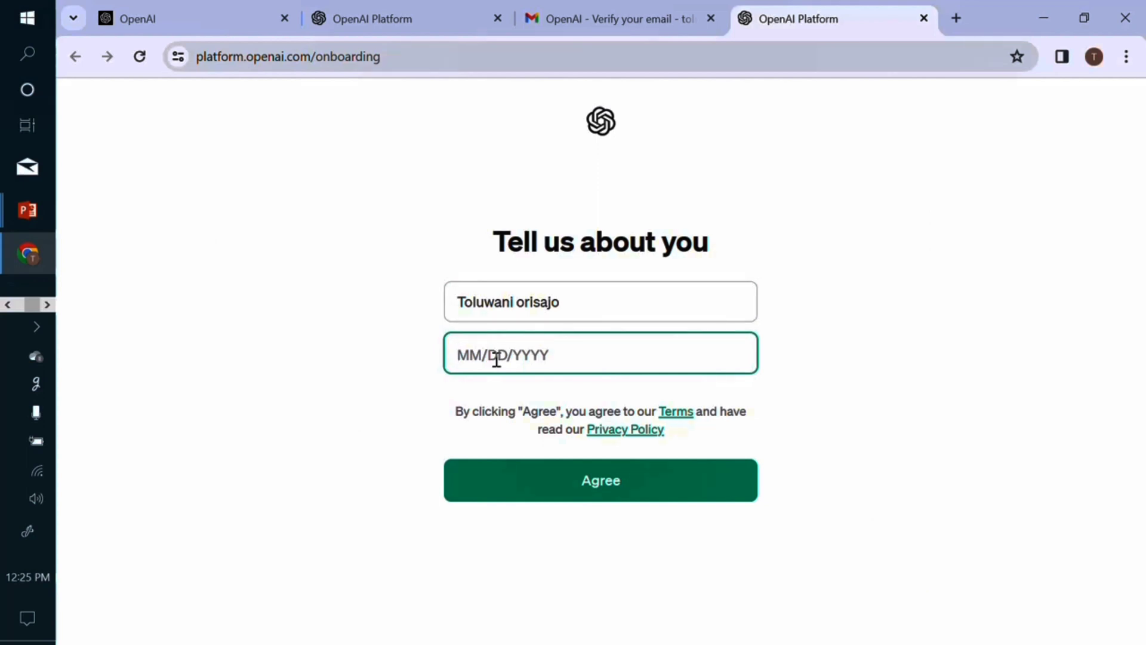
pyautogui.write('05/')
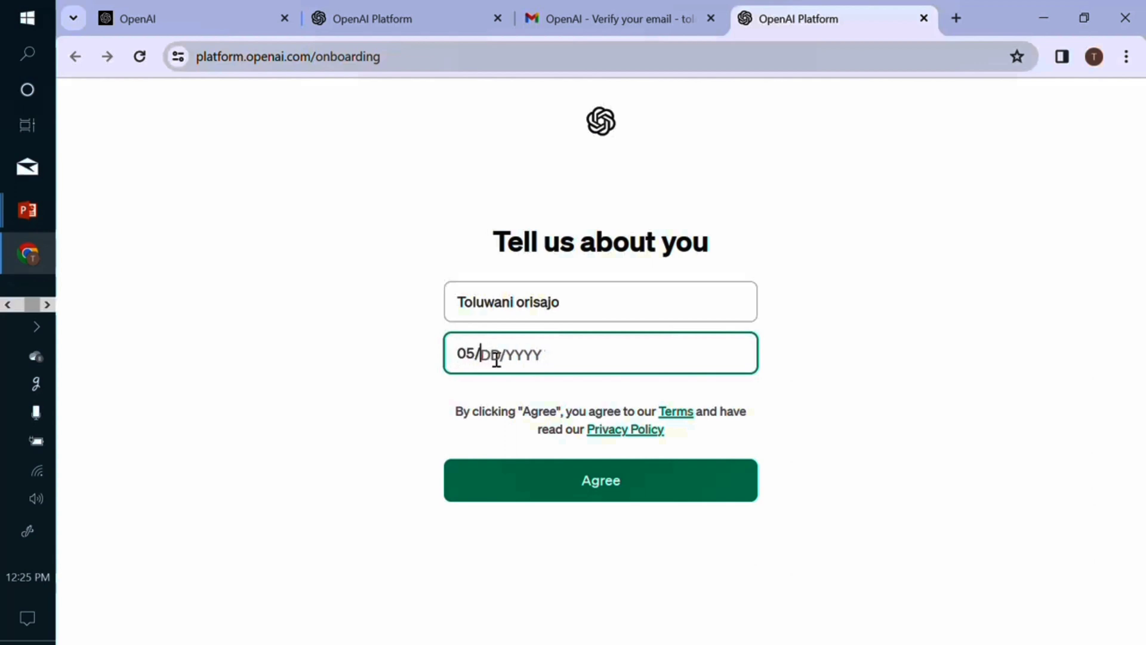
pyautogui.write('15/')
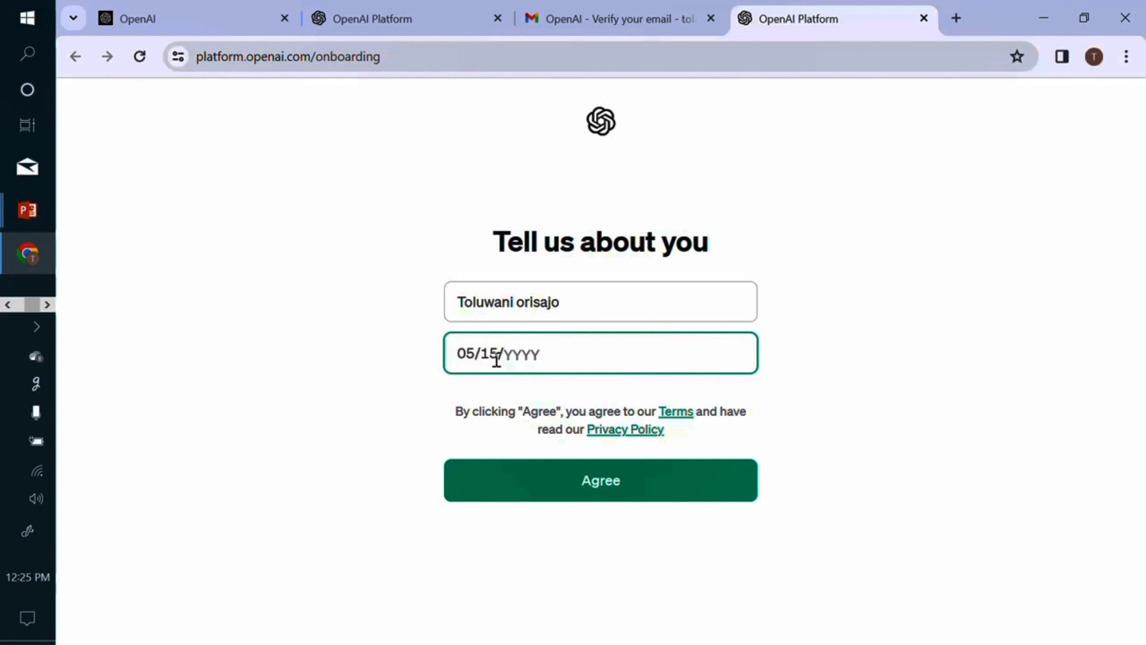
pyautogui.click(599, 479)
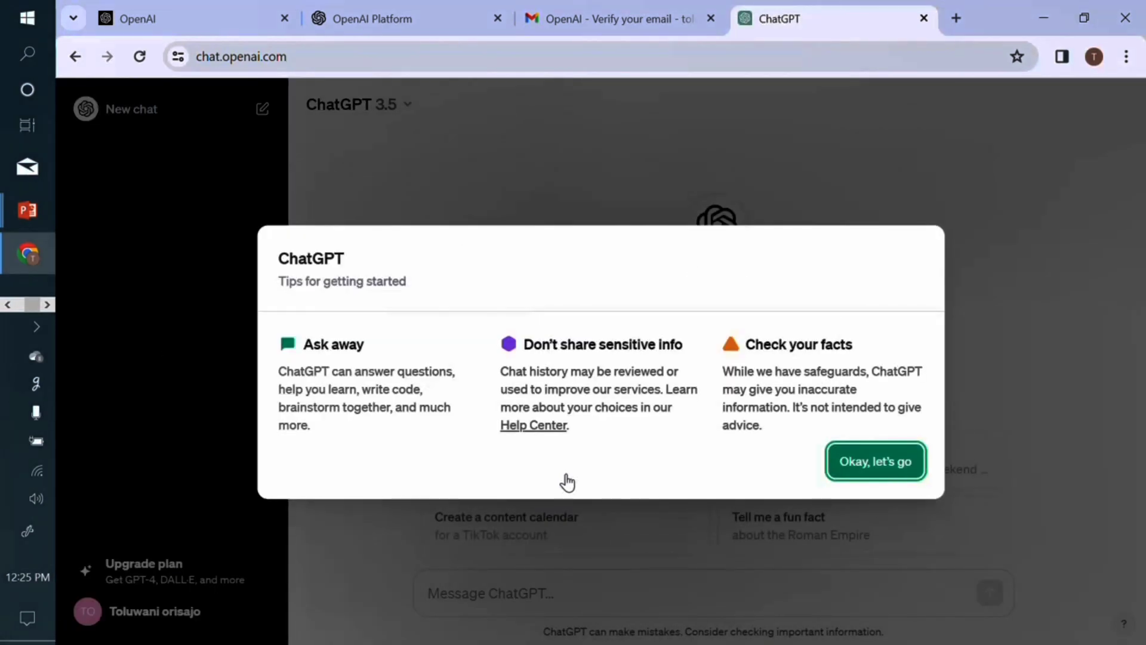
pyautogui.moveTo(431, 509)
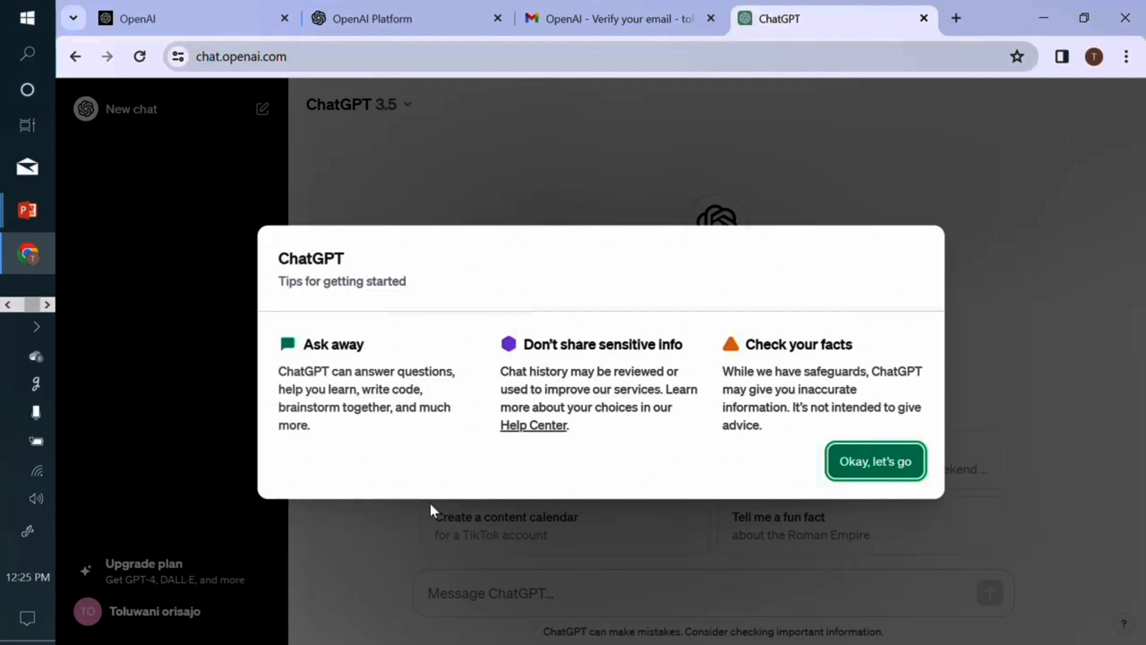
pyautogui.moveTo(814, 476)
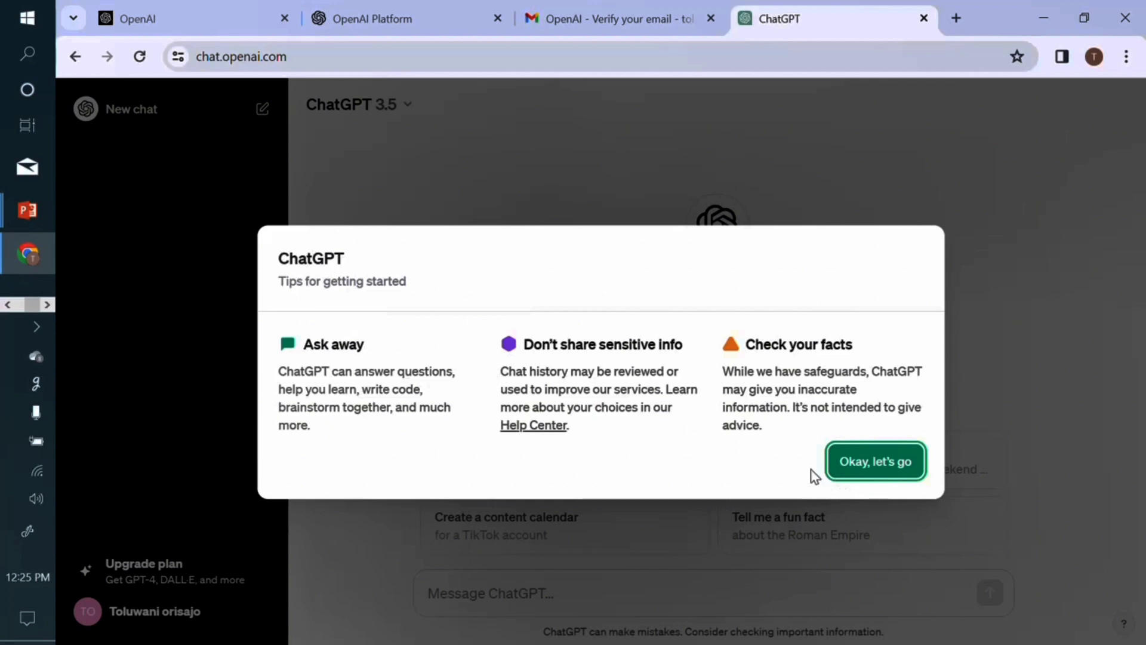
pyautogui.moveTo(494, 284)
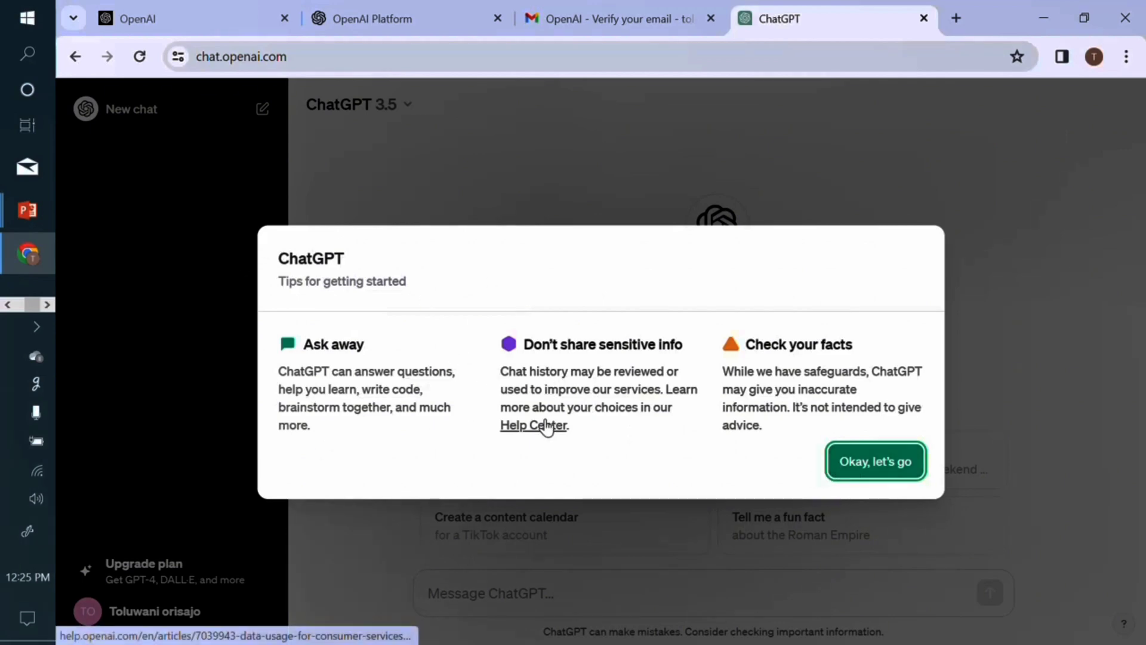
pyautogui.moveTo(469, 449)
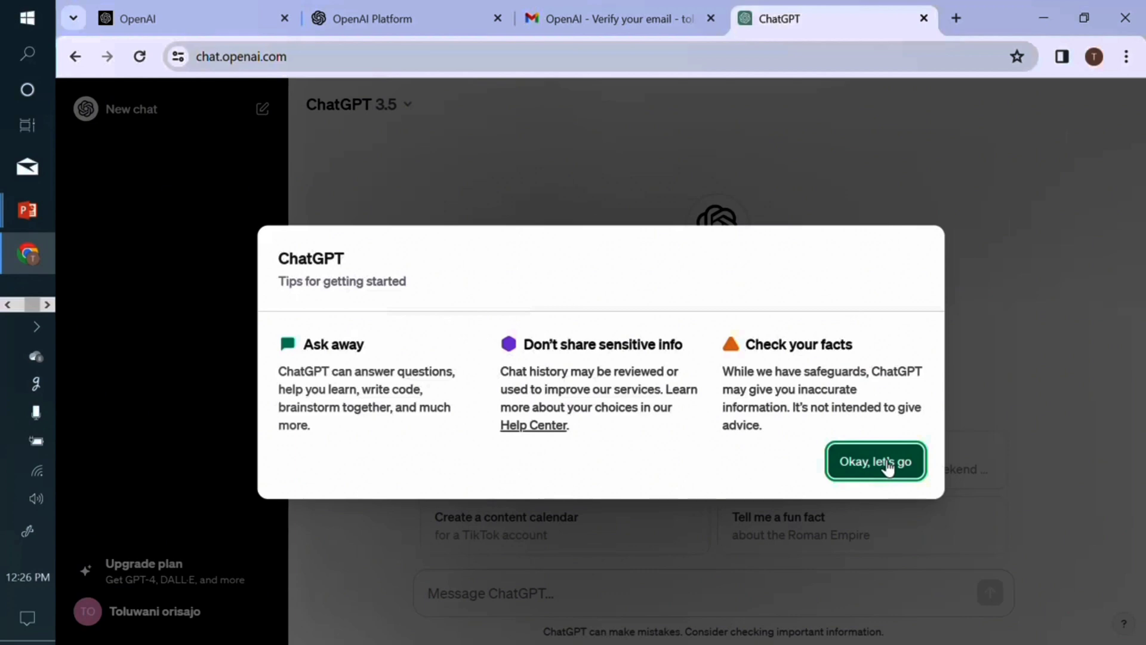
# Step: Close the Tips for getting started dialog with 'Okay, let's go'
pyautogui.click(875, 461)
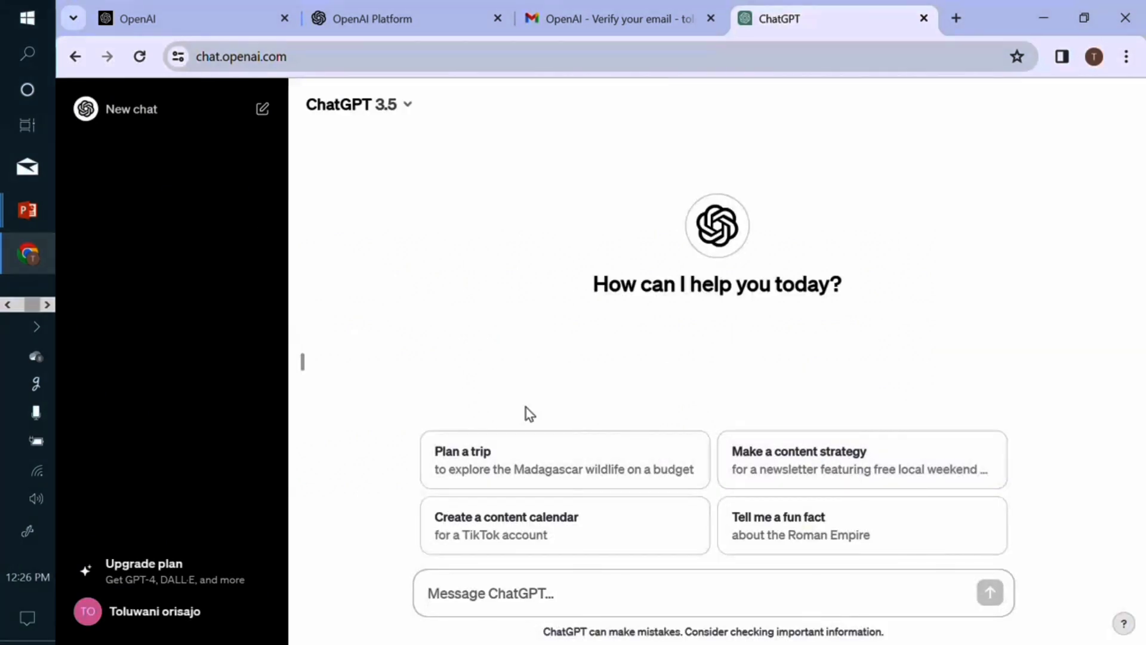
pyautogui.moveTo(413, 437)
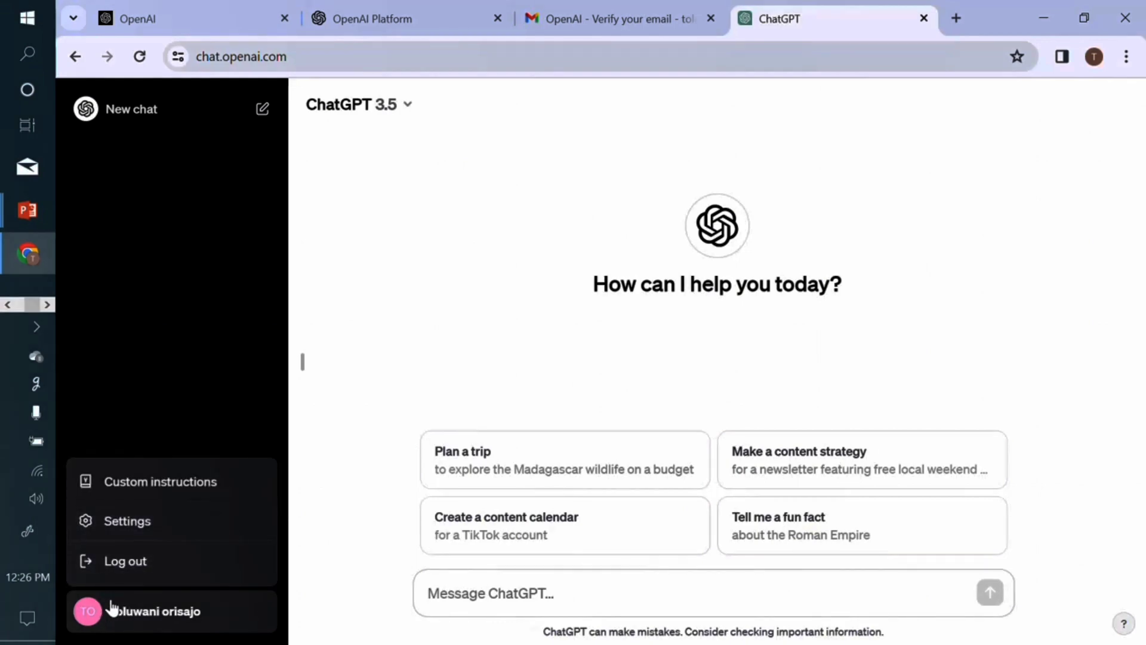
# Step: Change ChatGPT's theme from System to Dark in Settings and close the dialog
pyautogui.click(127, 521)
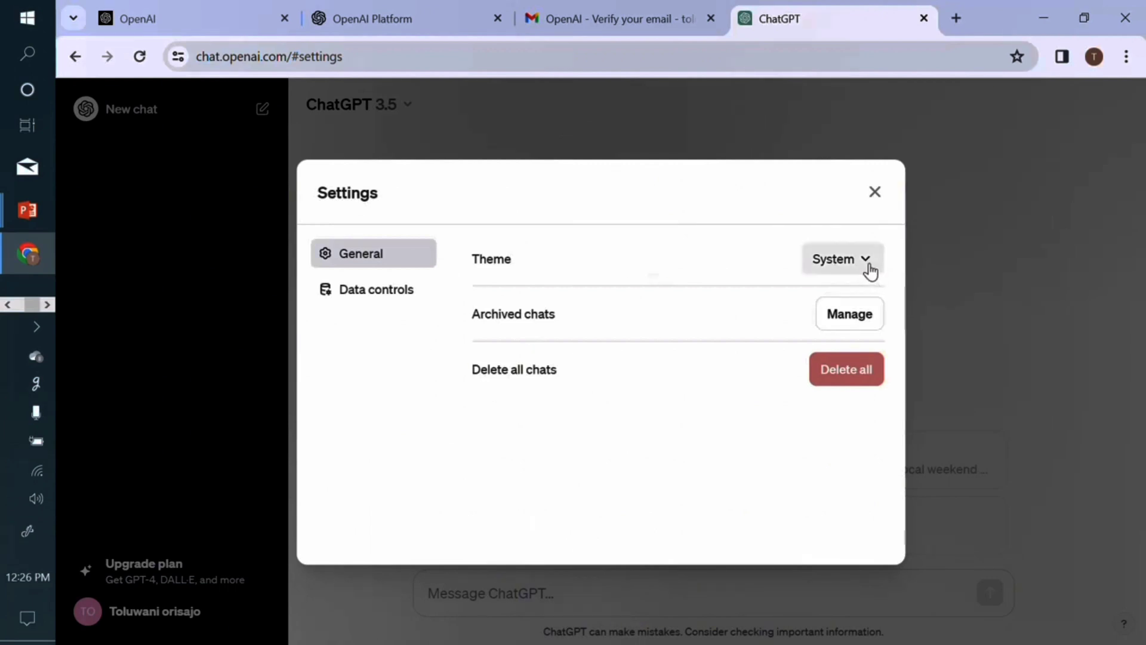
pyautogui.click(840, 258)
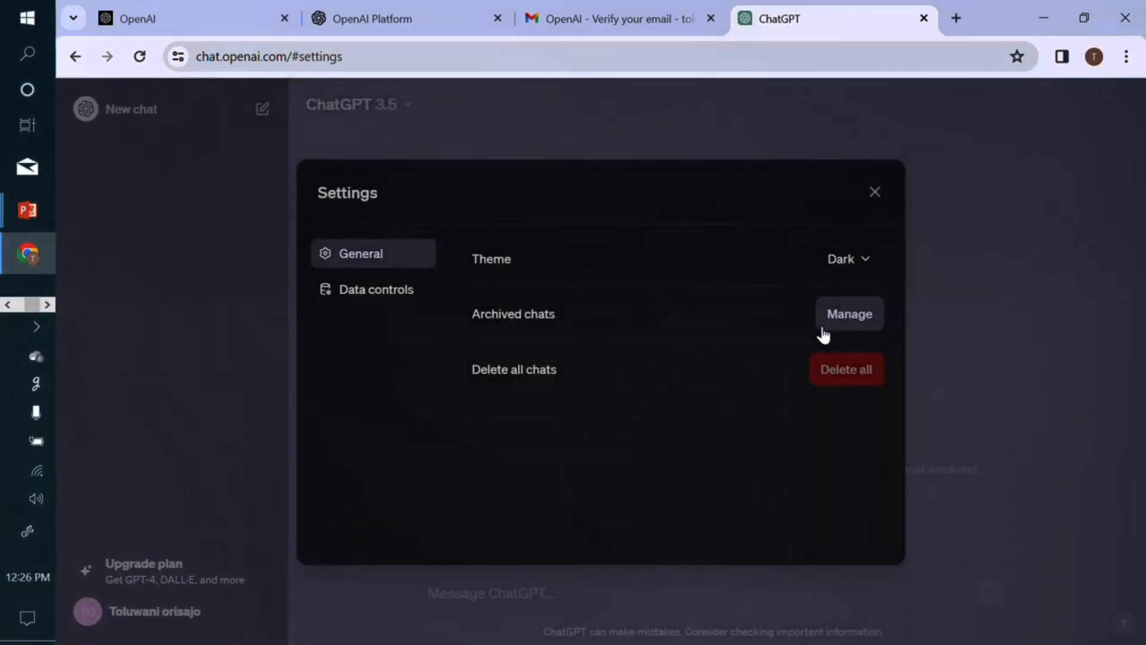
pyautogui.click(874, 192)
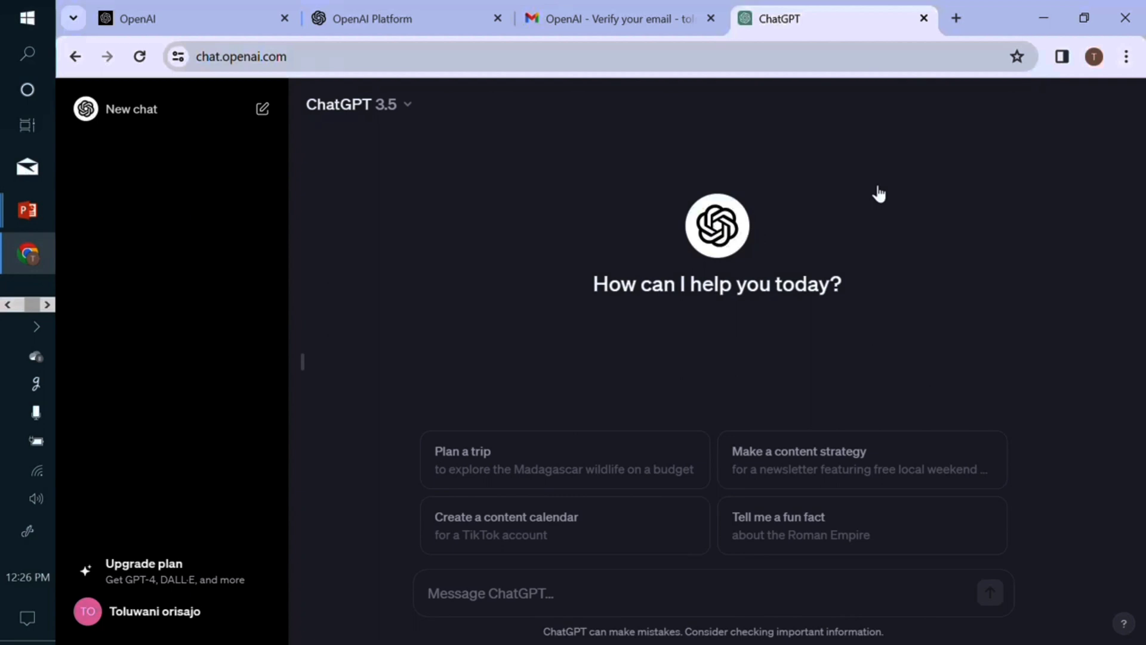
pyautogui.moveTo(39, 229)
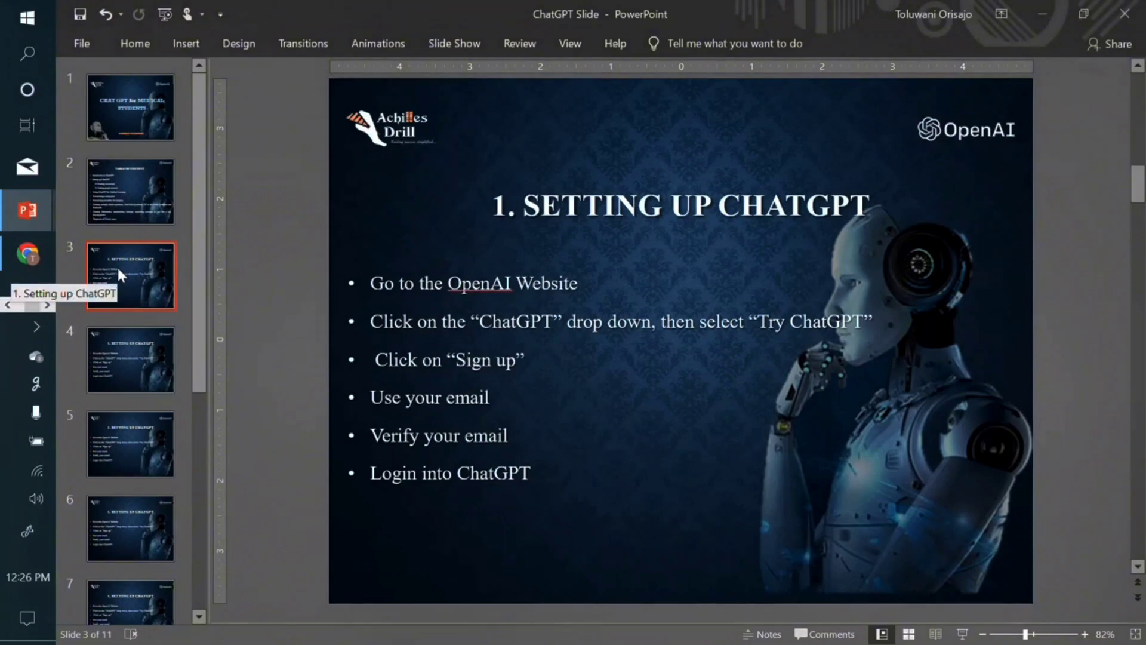
pyautogui.click(130, 191)
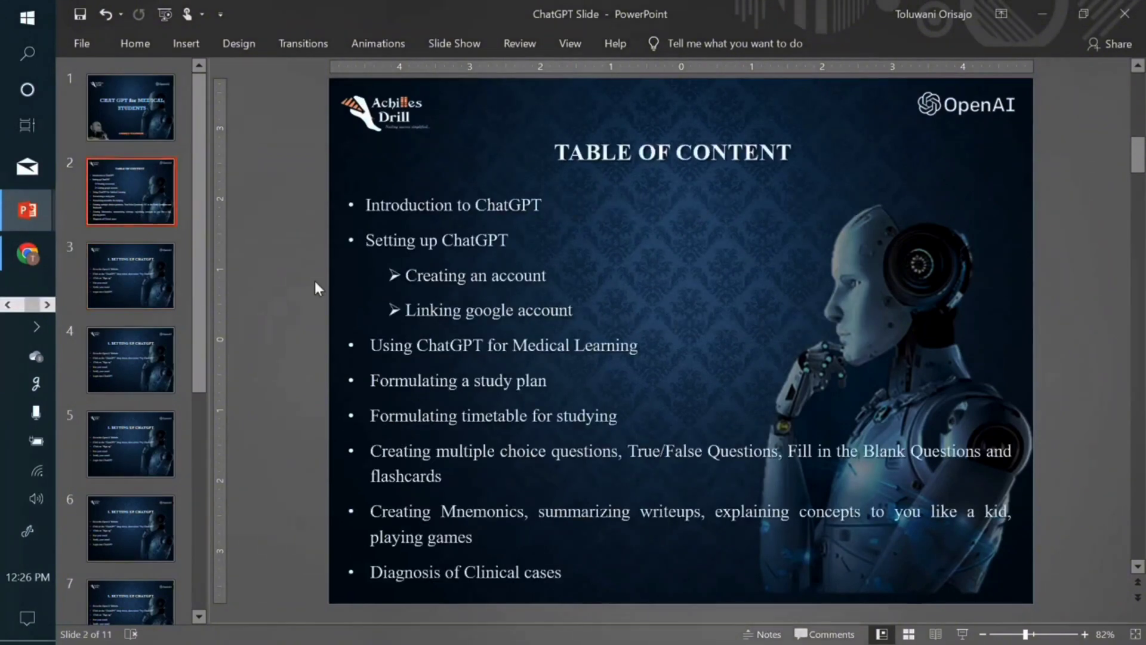
pyautogui.moveTo(711, 404)
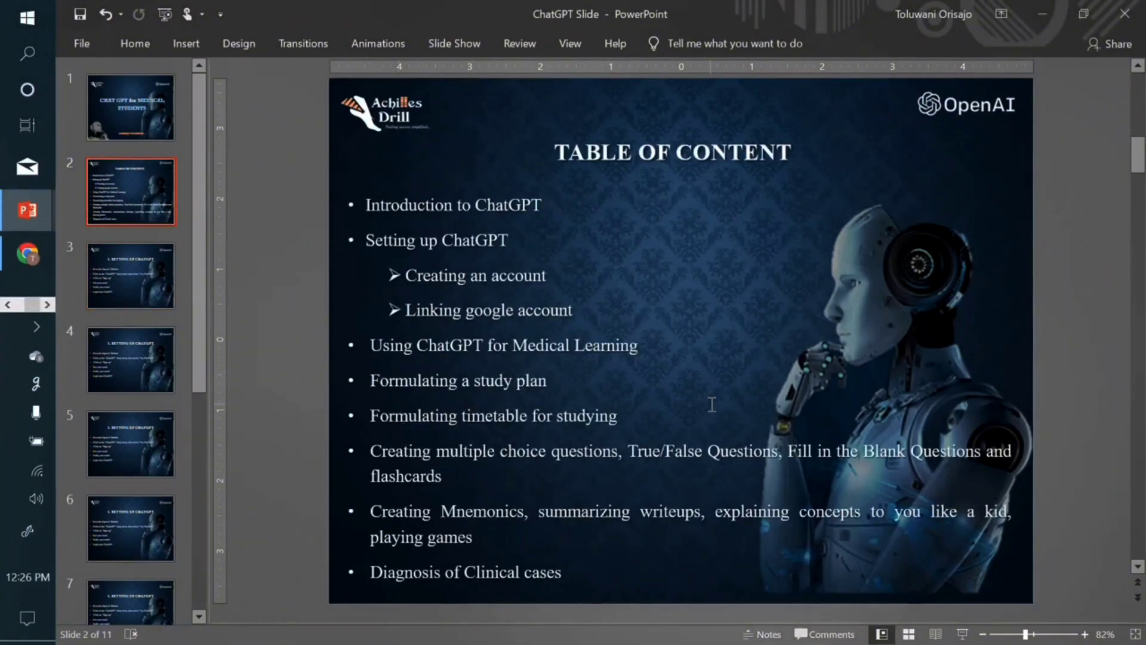
pyautogui.click(131, 275)
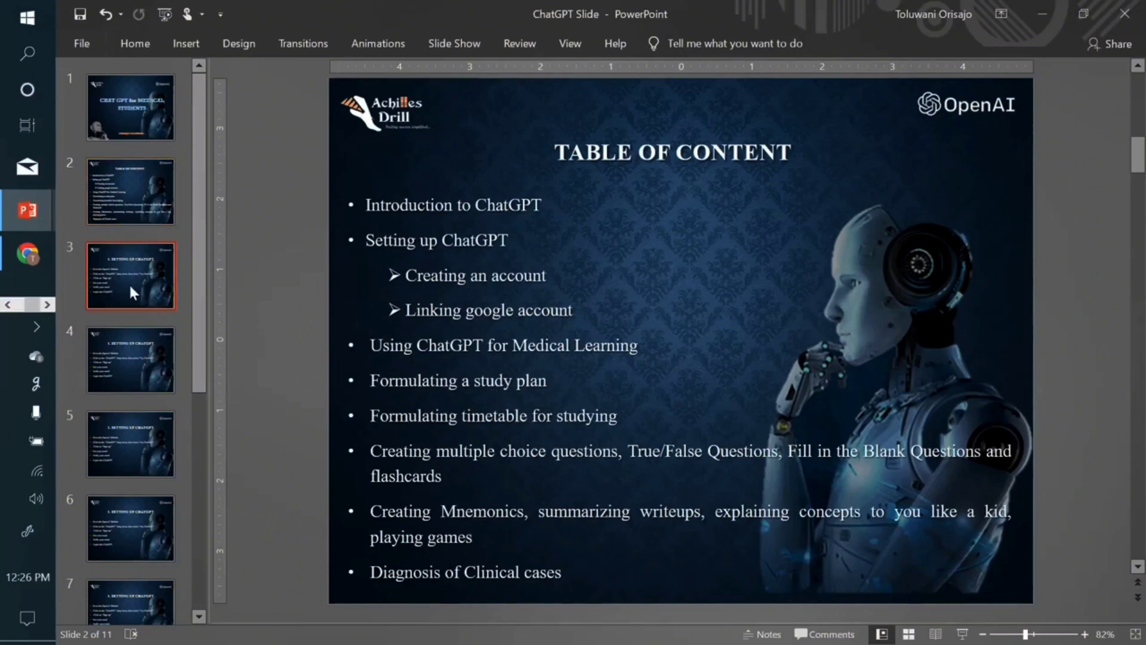
pyautogui.click(130, 276)
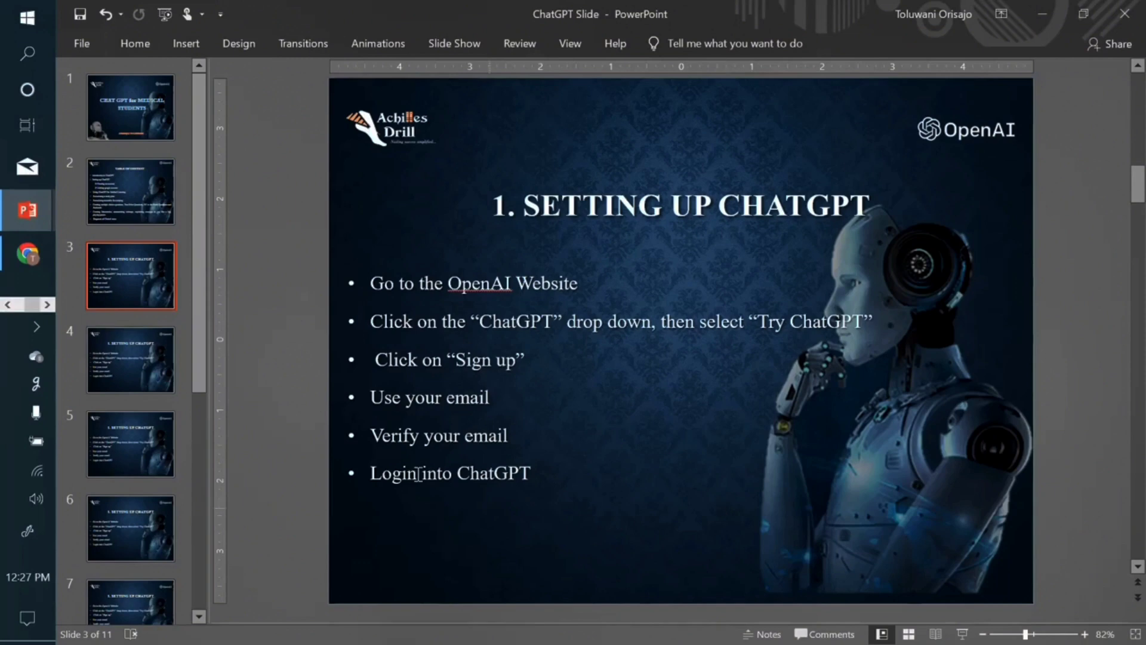
# Step: Check the OpenAI Platform and second ChatGPT tabs in Chrome, then return to PowerPoint
pyautogui.click(27, 253)
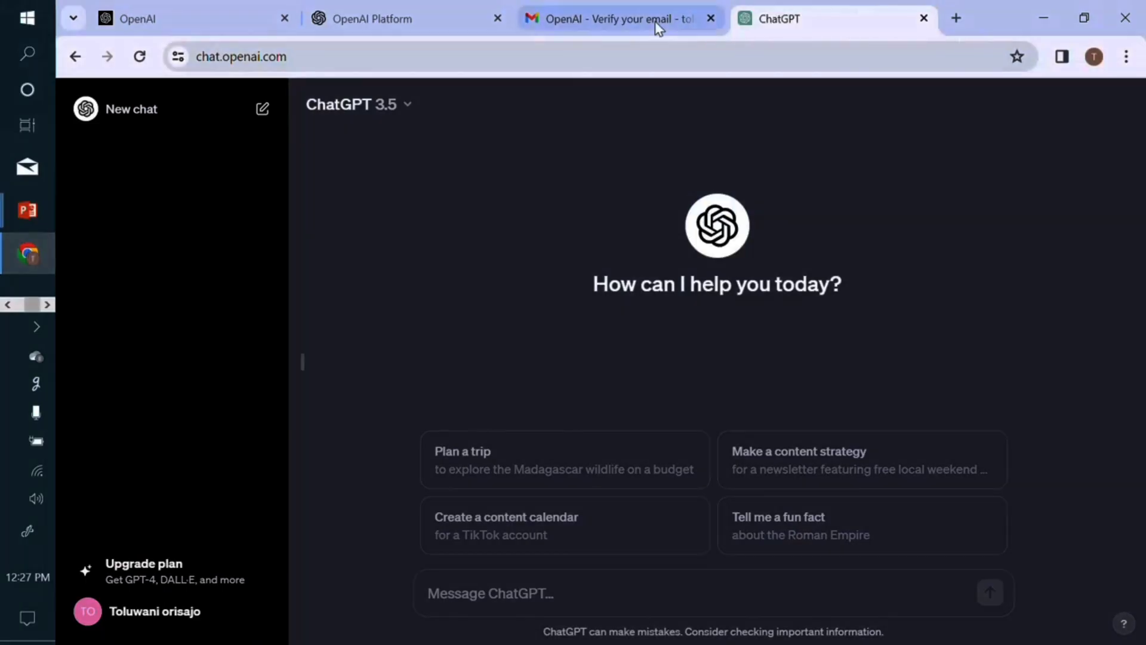
pyautogui.click(618, 18)
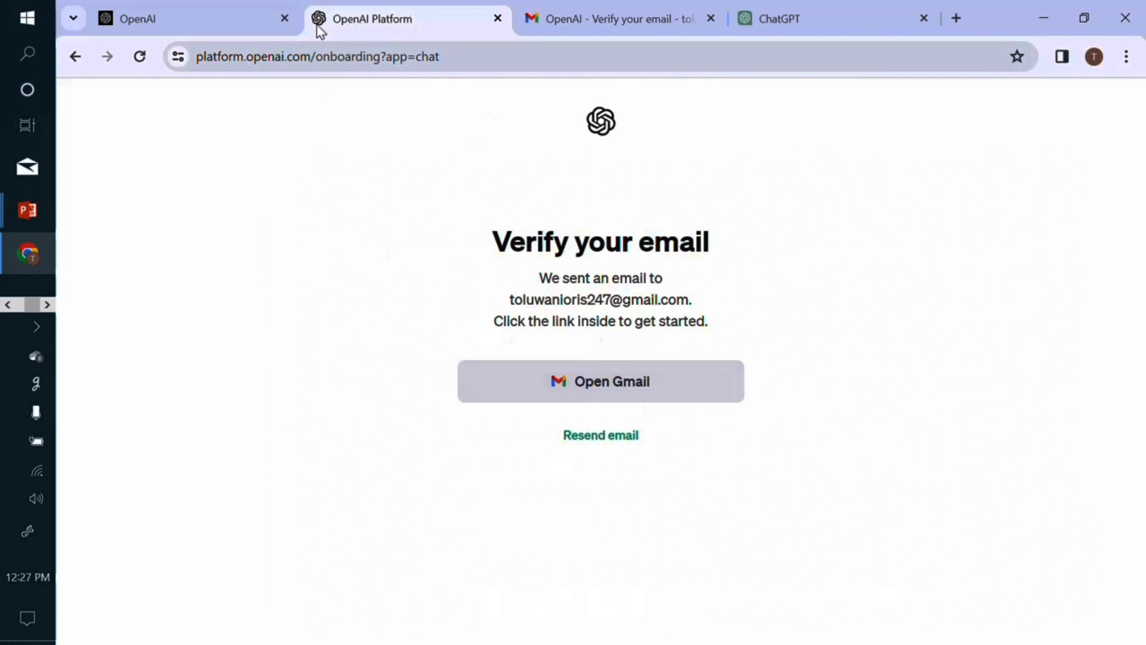
pyautogui.click(136, 18)
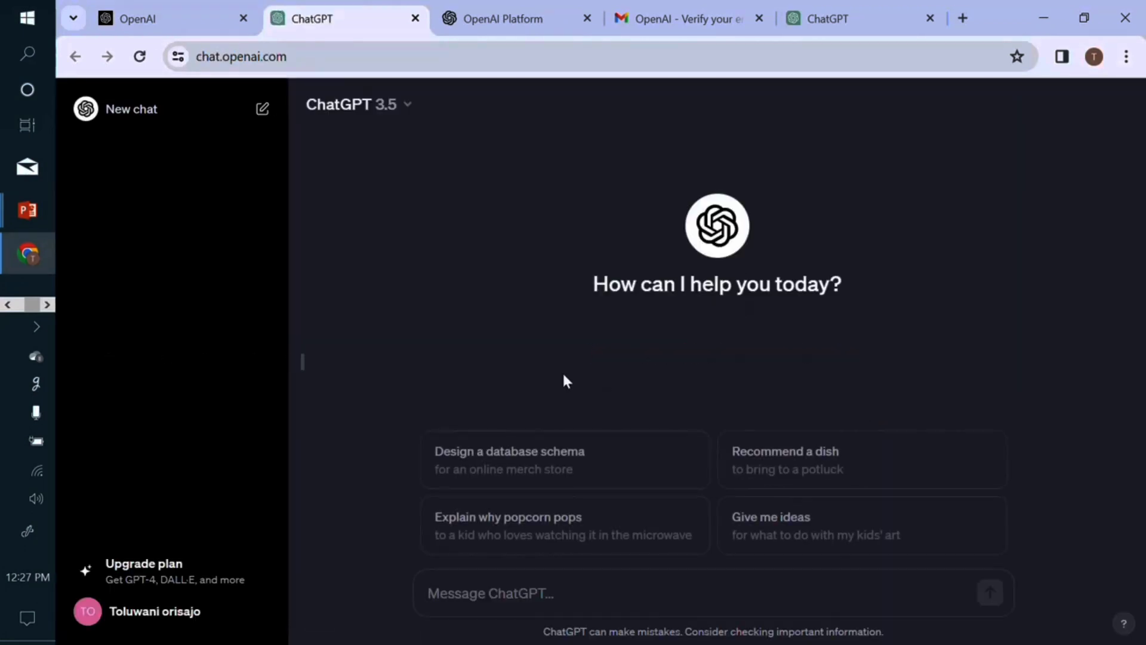
pyautogui.click(489, 592)
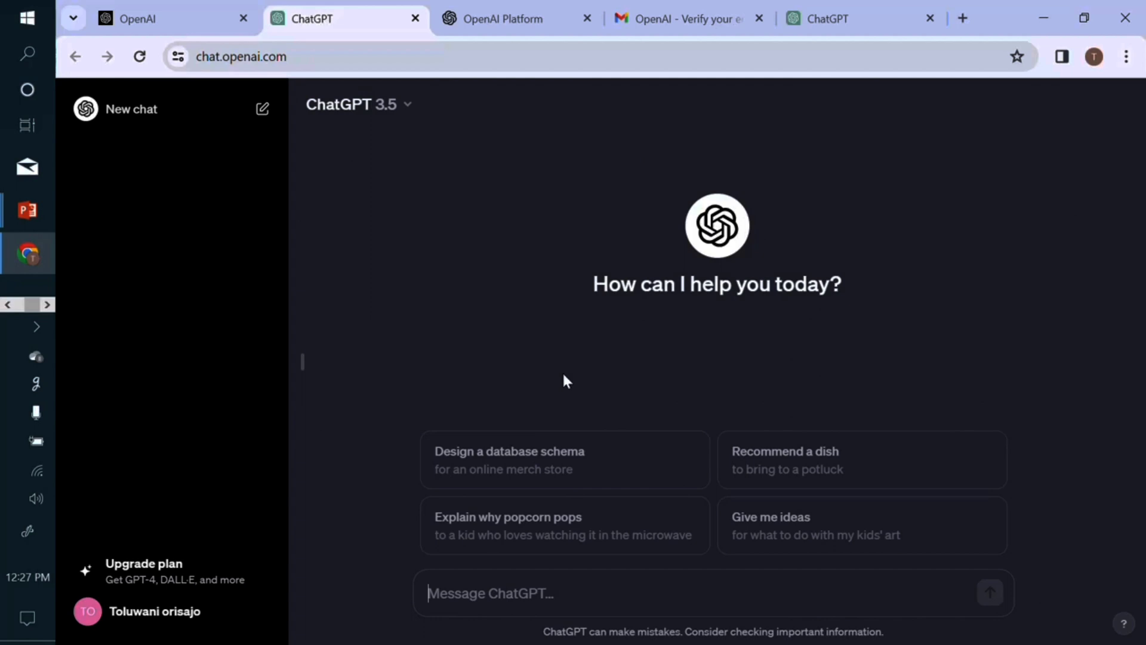
pyautogui.moveTo(29, 228)
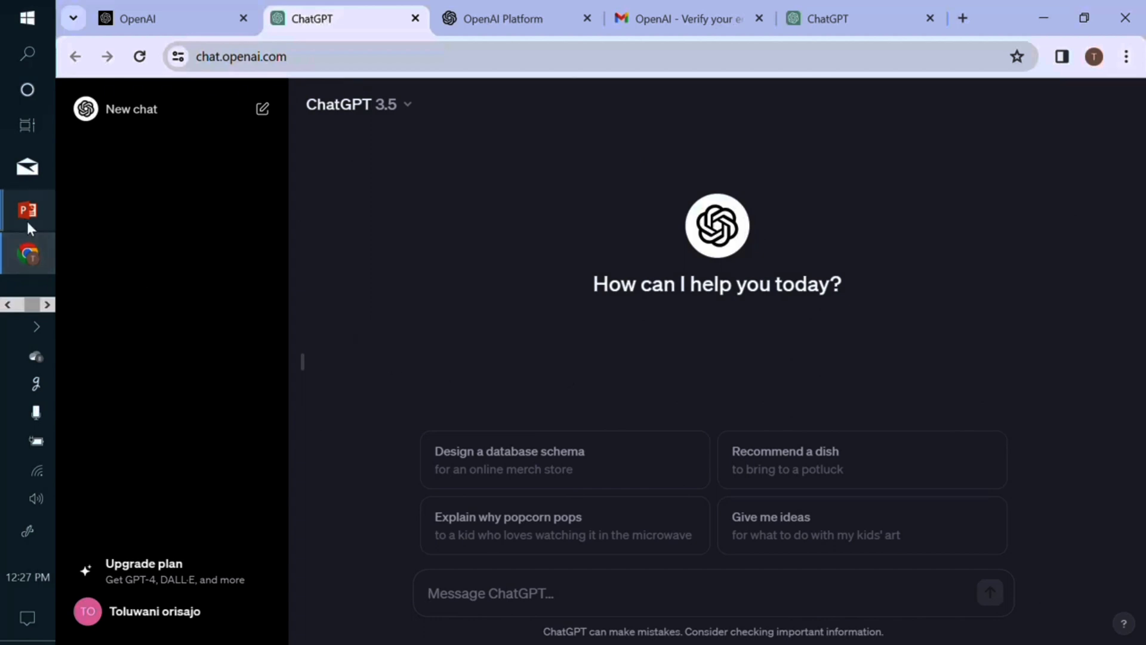
pyautogui.click(28, 211)
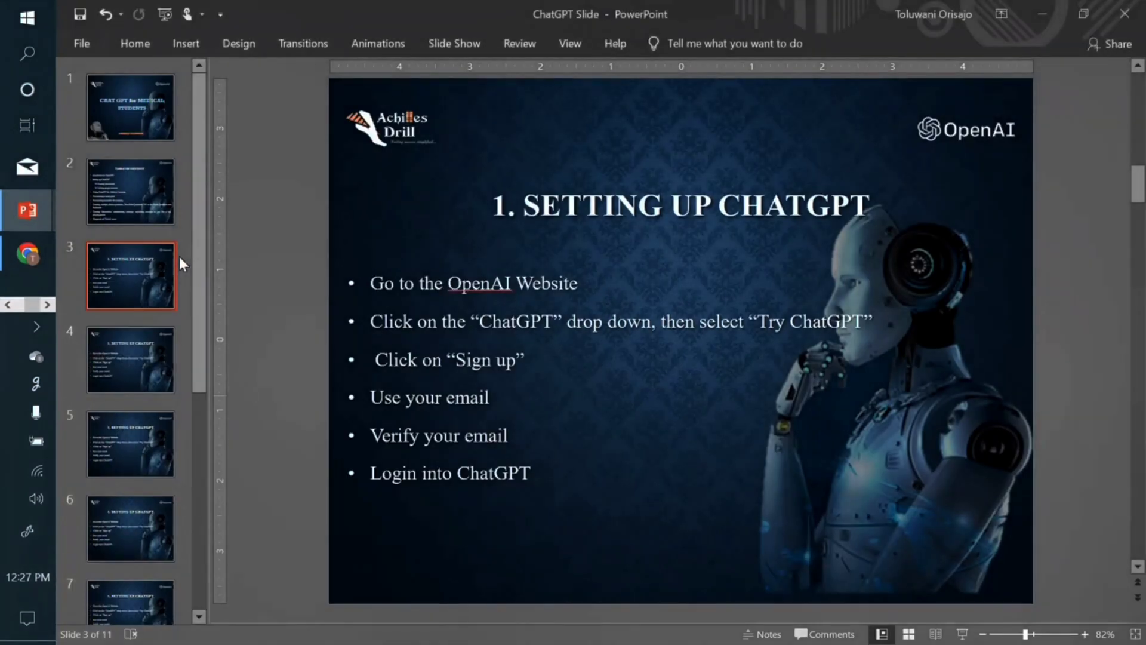